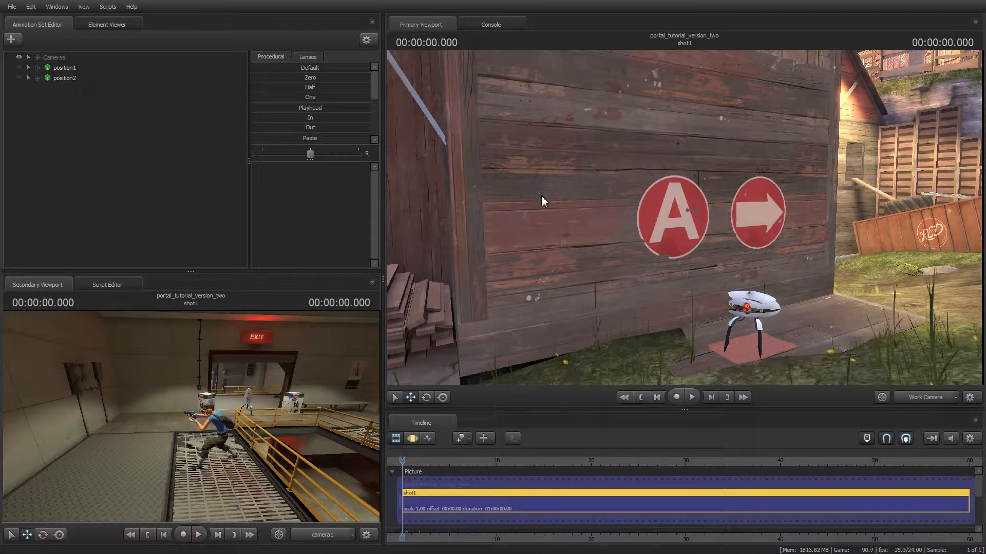
{"action": "mouse_move", "coordinate": [511, 186]}
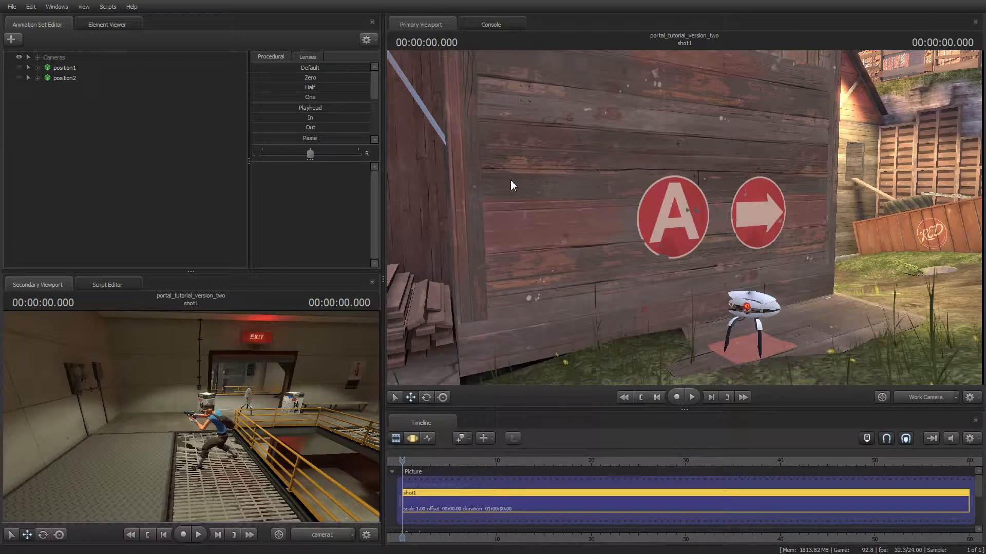
{"action": "mouse_move", "coordinate": [71, 122]}
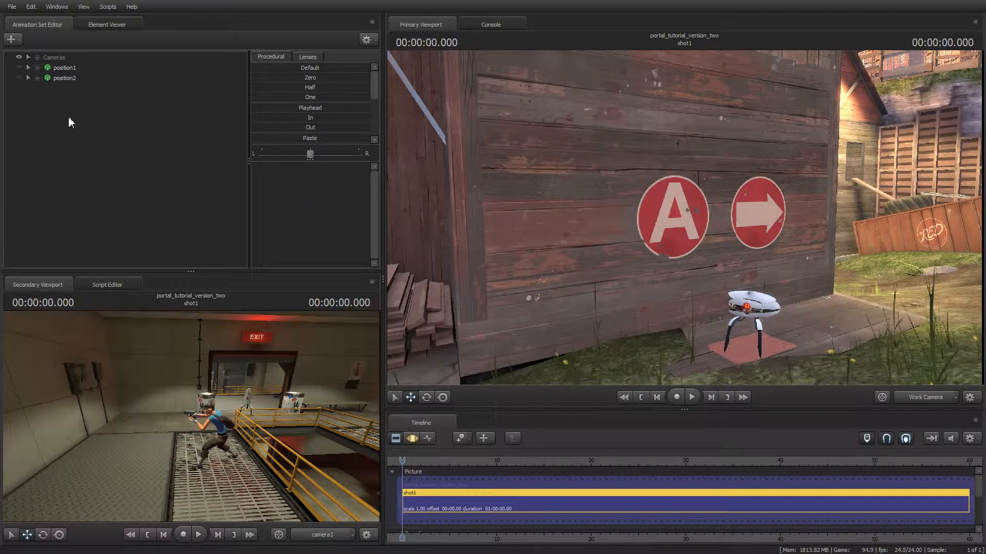
{"action": "mouse_move", "coordinate": [59, 91]}
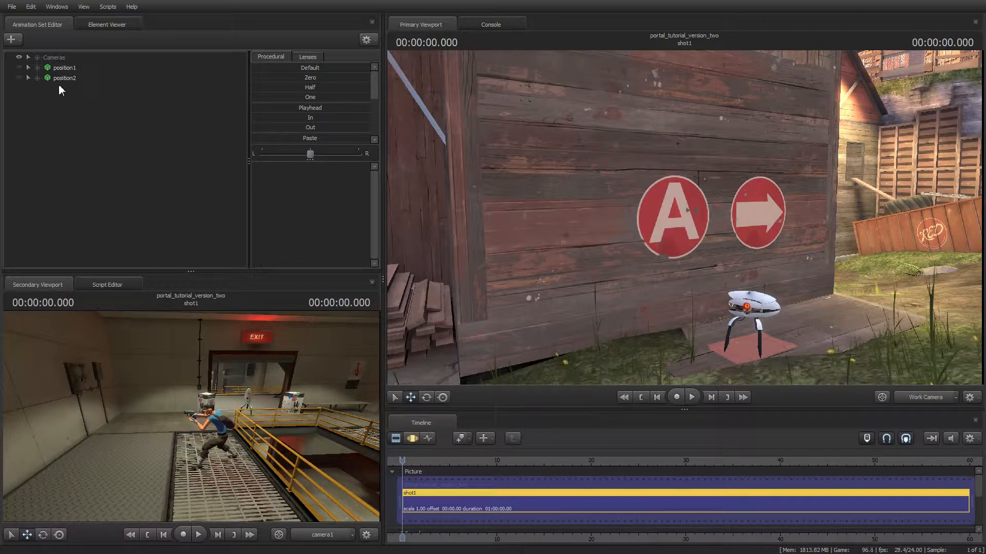
{"action": "mouse_move", "coordinate": [38, 65]}
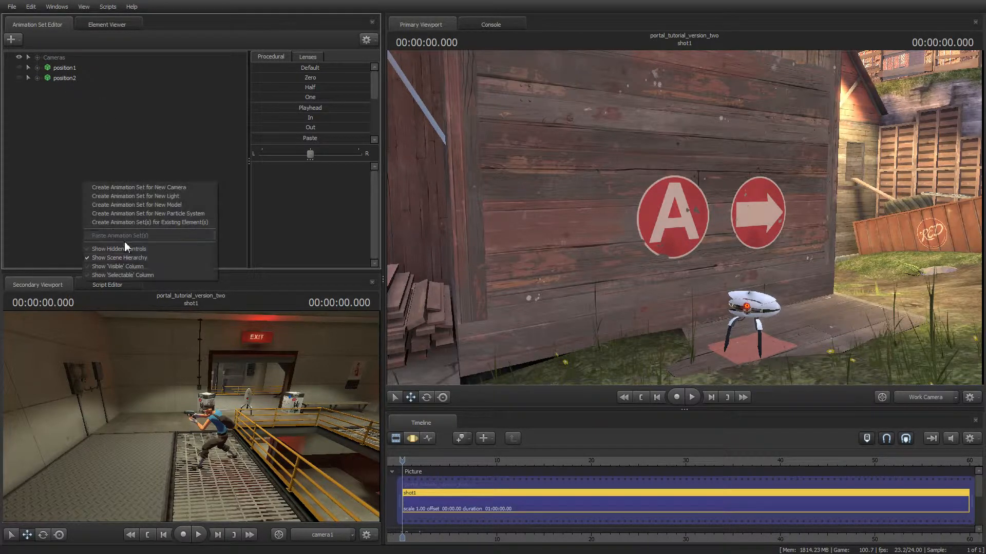
Create an animation set for a new camera, adding camera2 beside position1 and position2.
{"action": "left_click", "coordinate": [138, 187]}
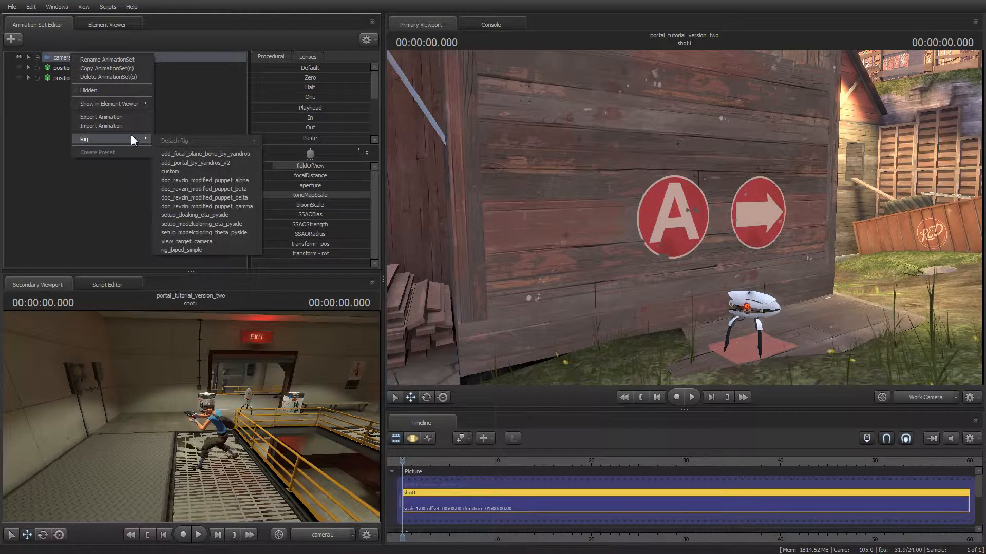
{"action": "mouse_move", "coordinate": [202, 163]}
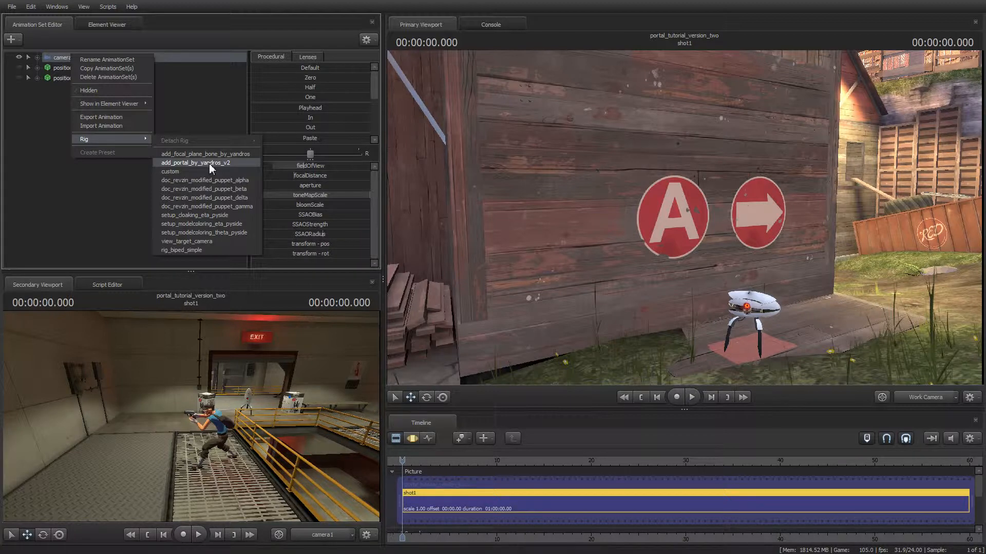
{"action": "mouse_move", "coordinate": [82, 213]}
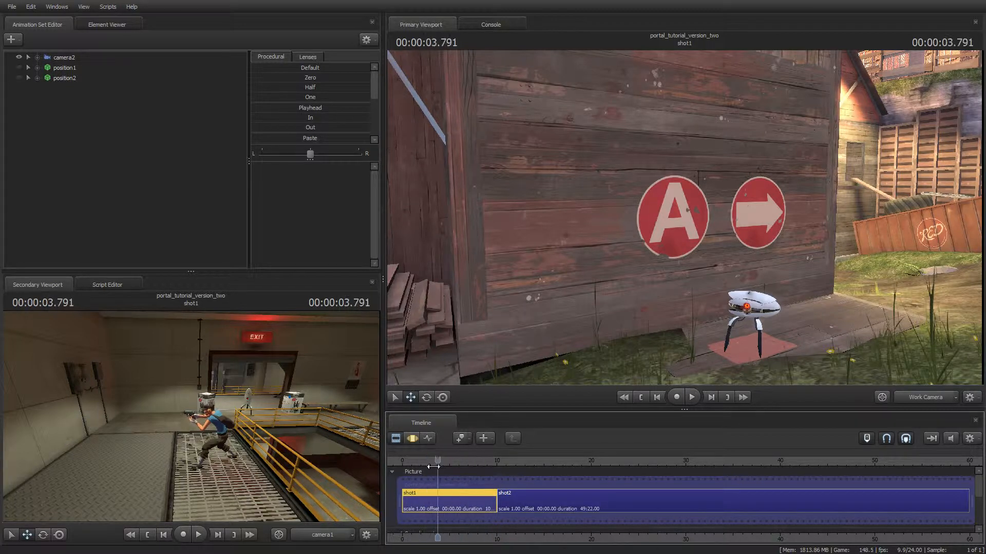
Split shot1 into shot2 and shot3, then enter shot1 in the Motion Editor.
{"action": "right_click", "coordinate": [537, 211]}
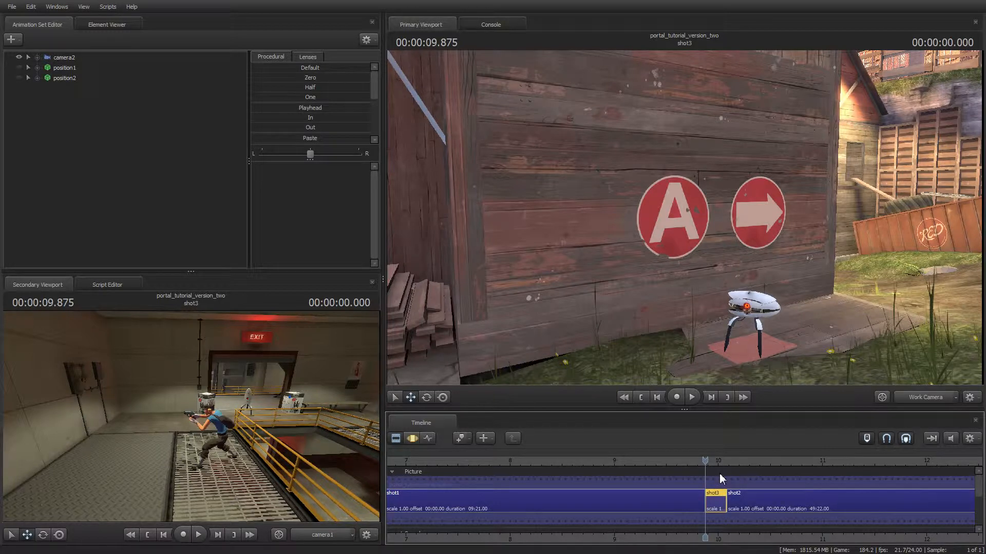
{"action": "mouse_move", "coordinate": [638, 516]}
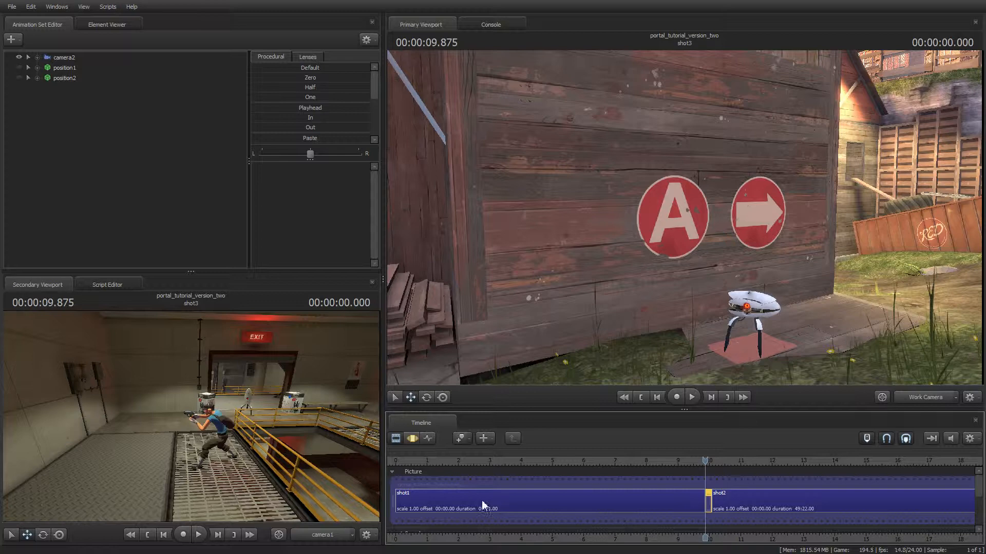
{"action": "left_click", "coordinate": [586, 460]}
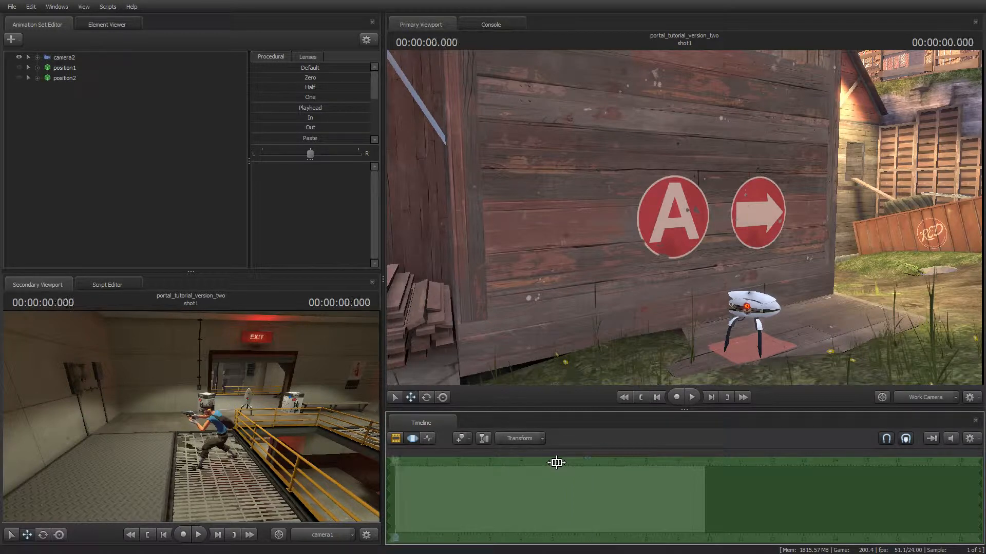
Run add_portal_by_yandros_v2 on camera2 and accept its corruption warning and copyright notice.
{"action": "left_click", "coordinate": [64, 57]}
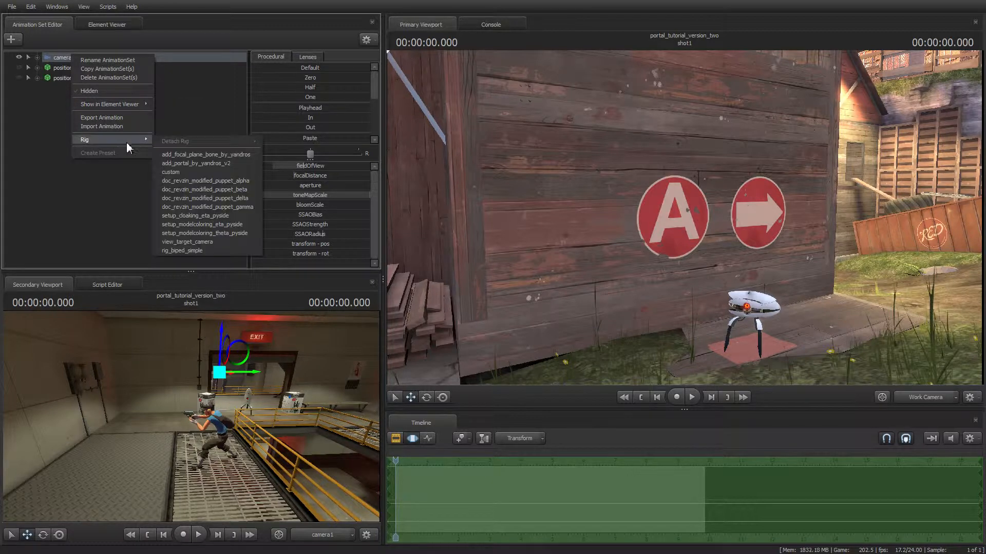
{"action": "left_click", "coordinate": [195, 163]}
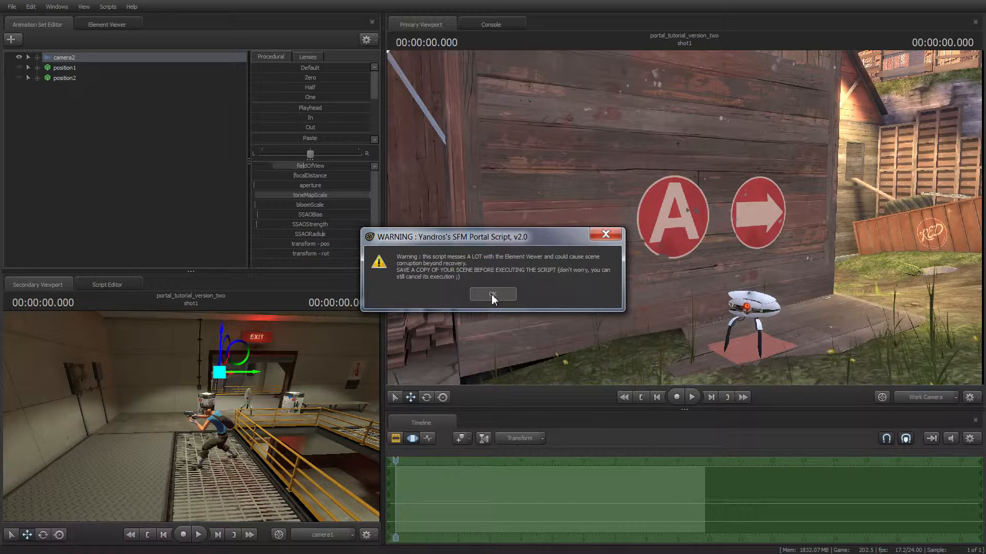
{"action": "left_click", "coordinate": [493, 295]}
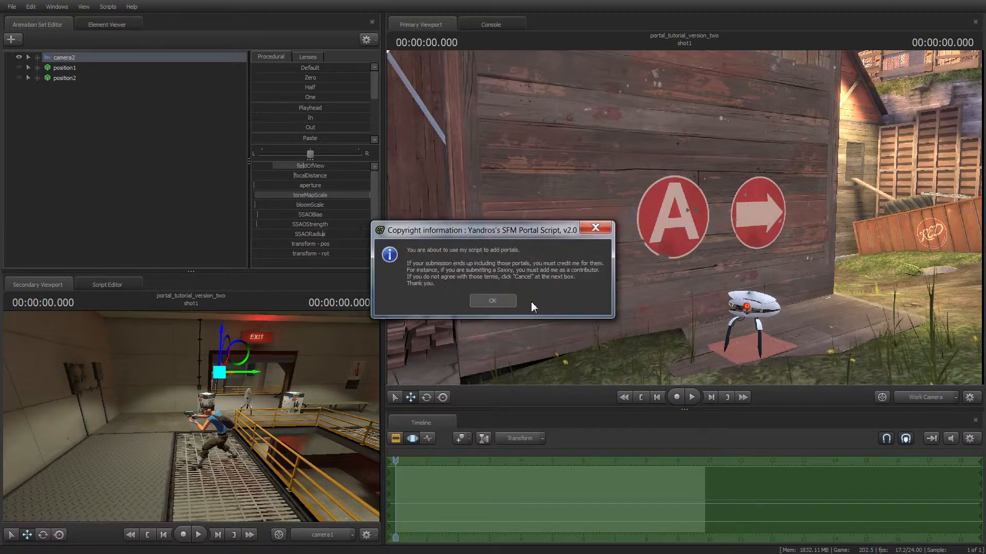
{"action": "left_click", "coordinate": [492, 300]}
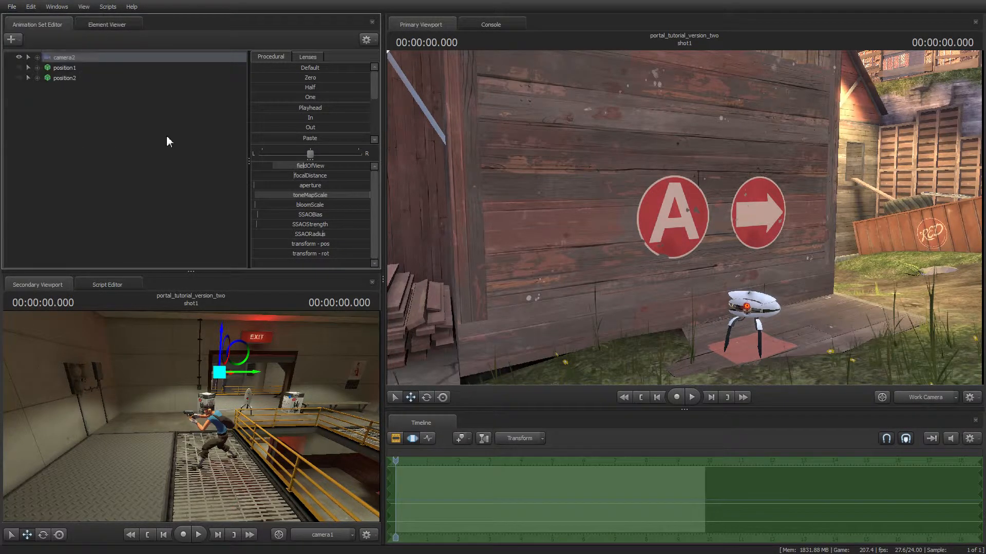
Rerun the portal script on camera2 and acknowledge the copyright notice again.
{"action": "right_click", "coordinate": [63, 58]}
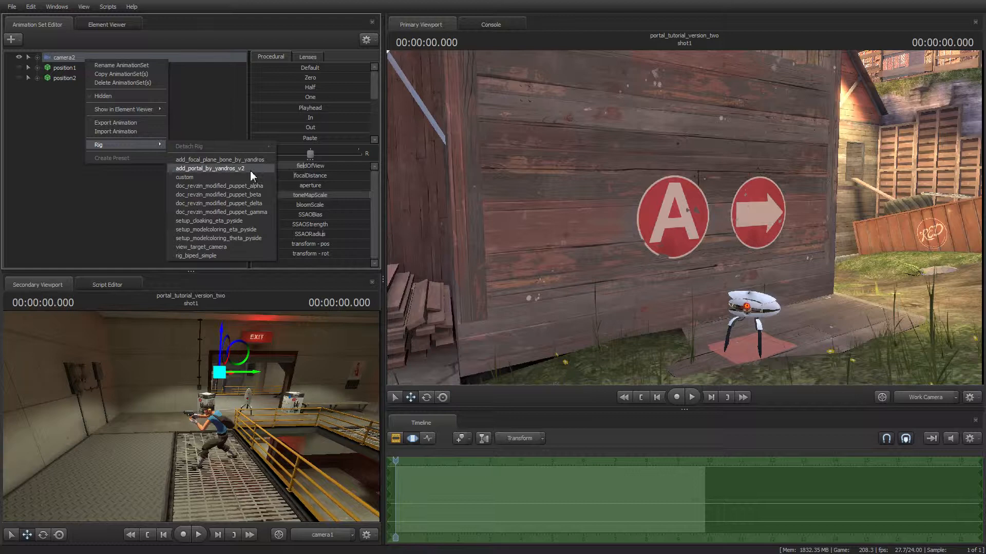
{"action": "left_click", "coordinate": [209, 168]}
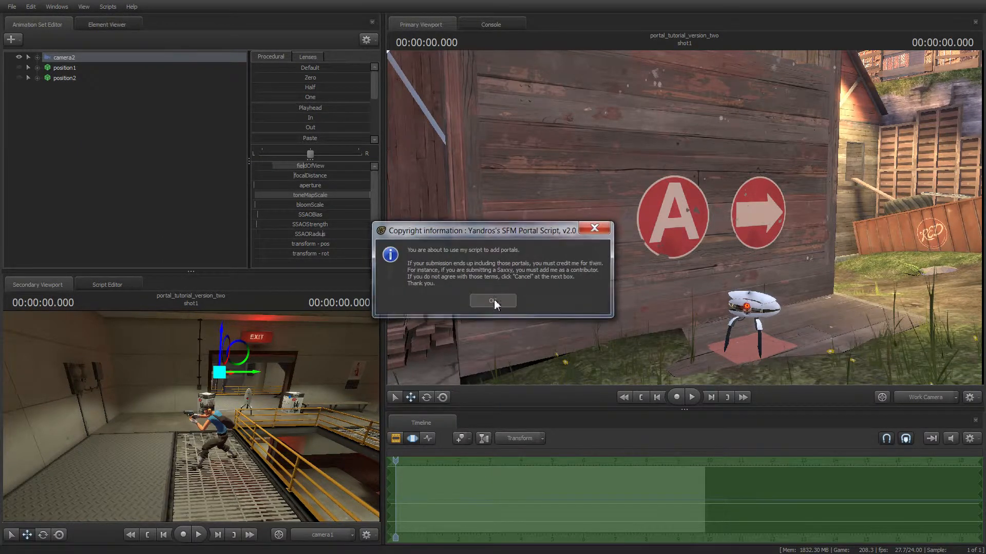
{"action": "left_click", "coordinate": [492, 301]}
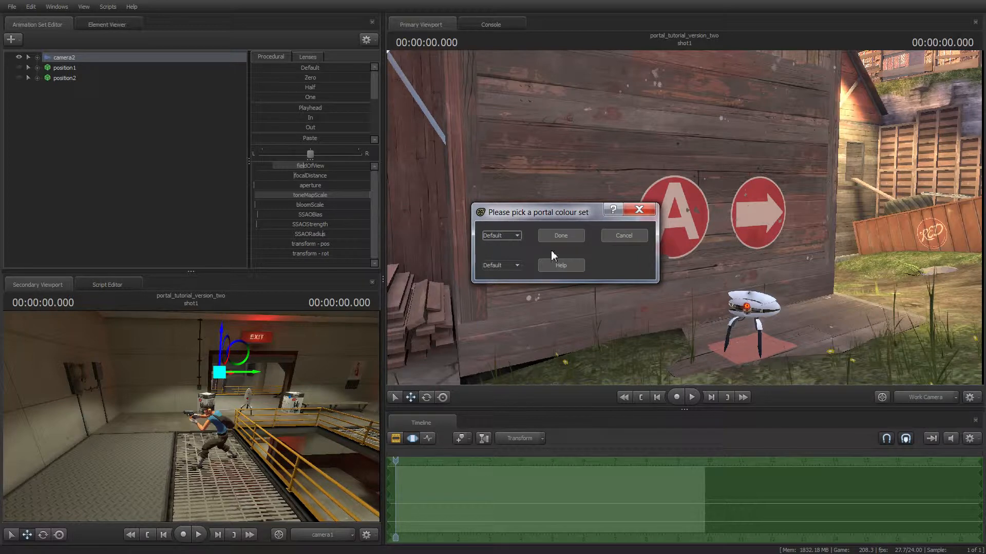
Move the colour set picker aside and keep the first portal set on Default.
{"action": "left_click_drag", "start_coordinate": [536, 211], "coordinate": [472, 215]}
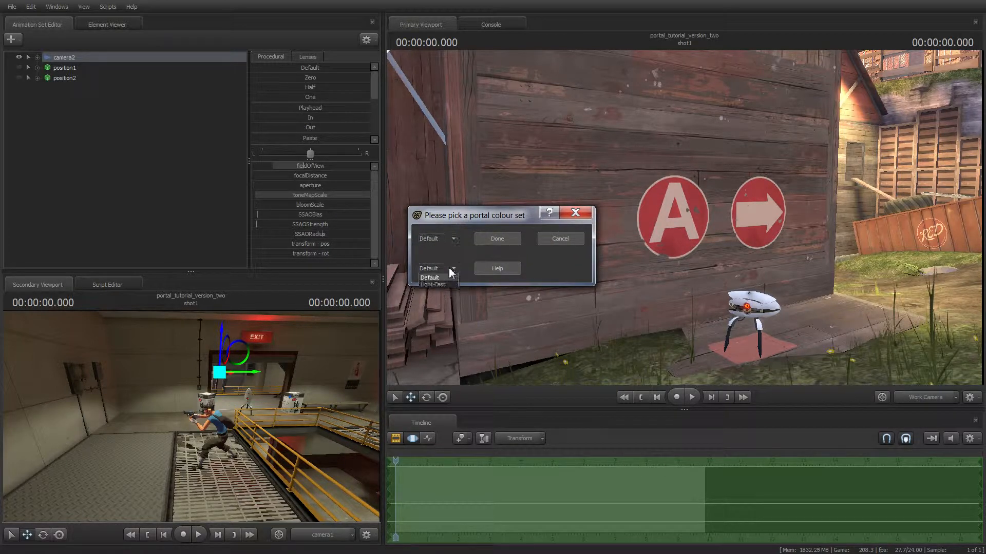
{"action": "left_click", "coordinate": [452, 238]}
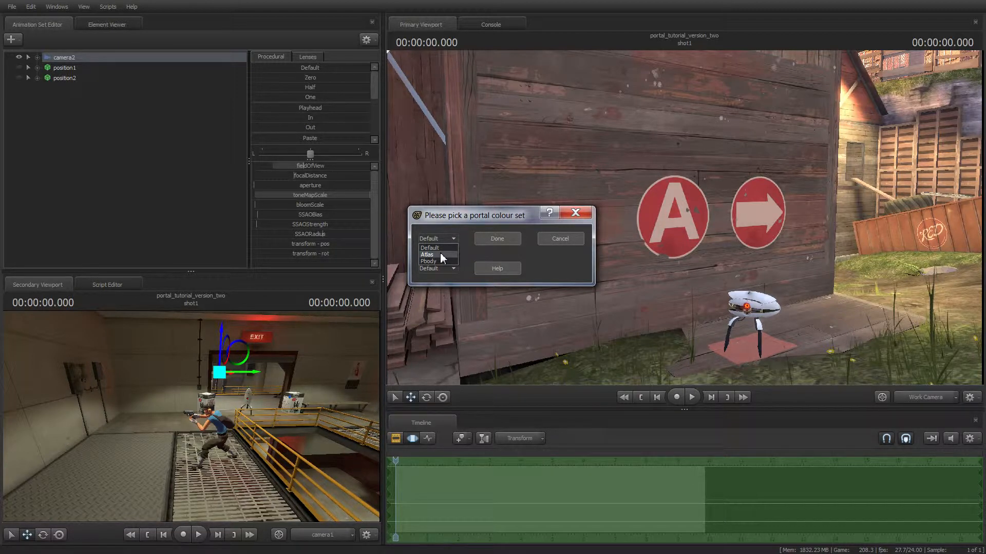
{"action": "mouse_move", "coordinate": [437, 261]}
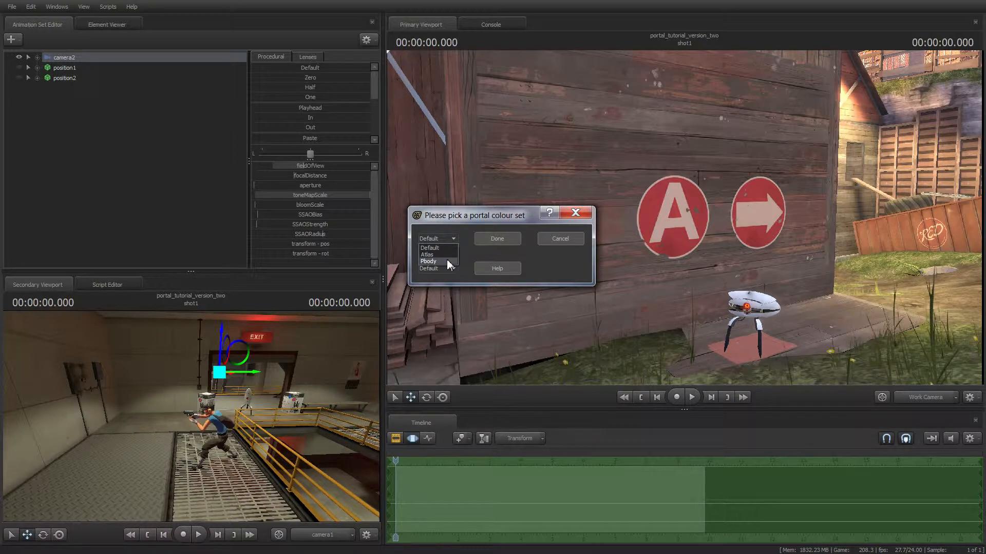
{"action": "left_click", "coordinate": [426, 254]}
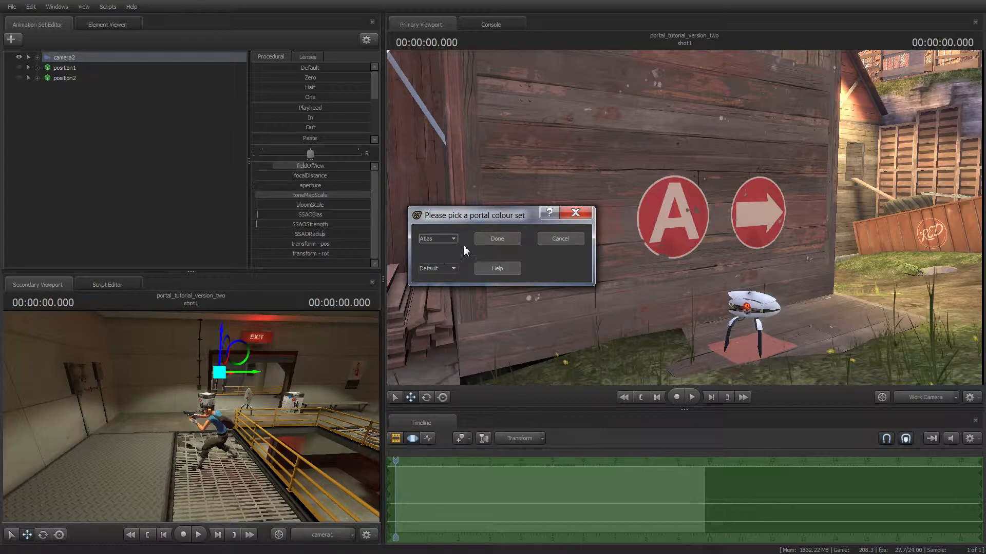
{"action": "left_click", "coordinate": [437, 238]}
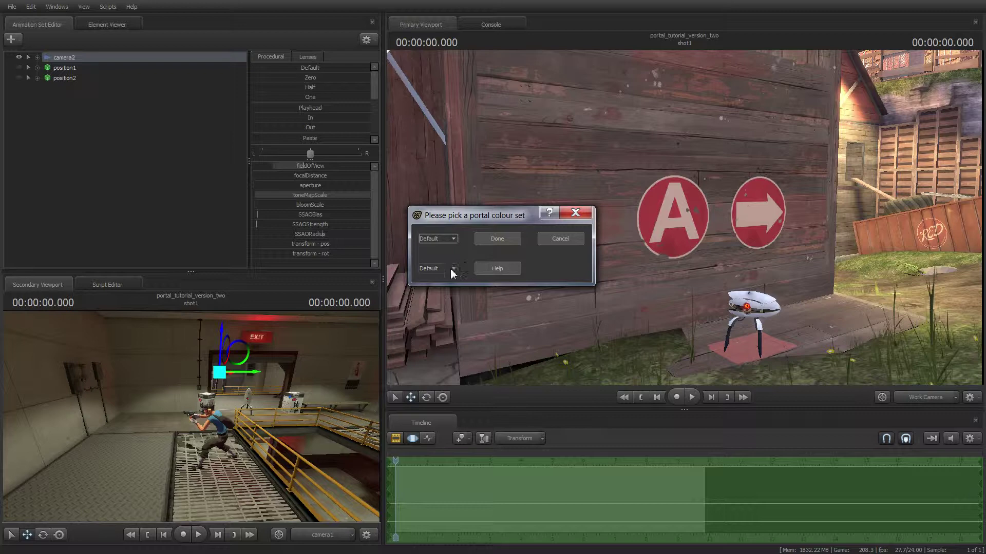
Set the second portal setting to Light-Fast.
{"action": "left_click", "coordinate": [436, 268]}
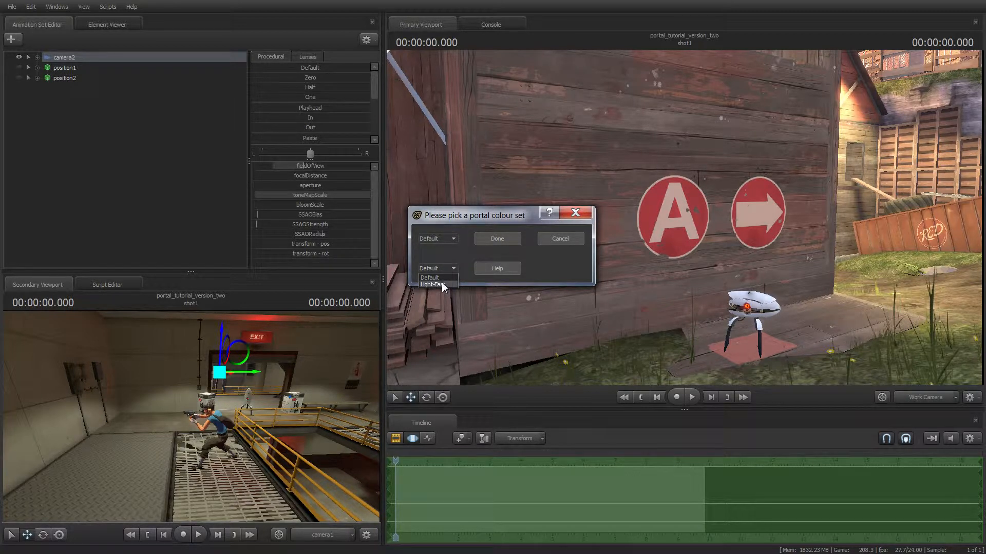
{"action": "left_click", "coordinate": [433, 268]}
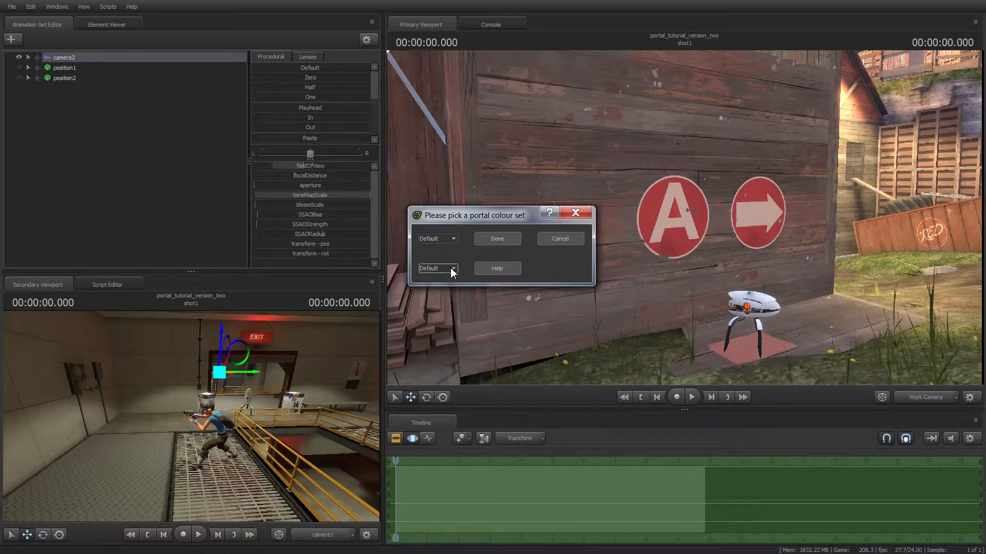
{"action": "left_click", "coordinate": [437, 268]}
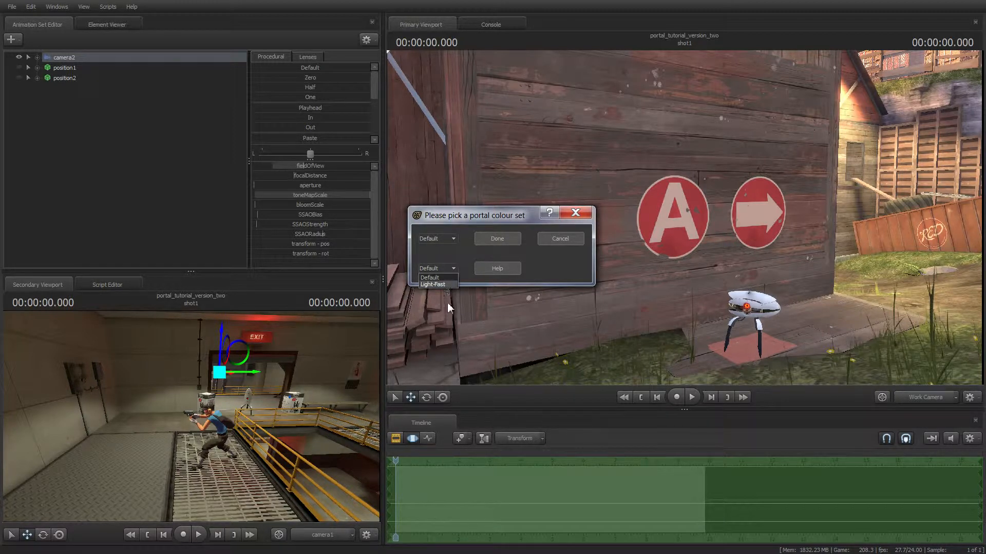
{"action": "mouse_move", "coordinate": [439, 288]}
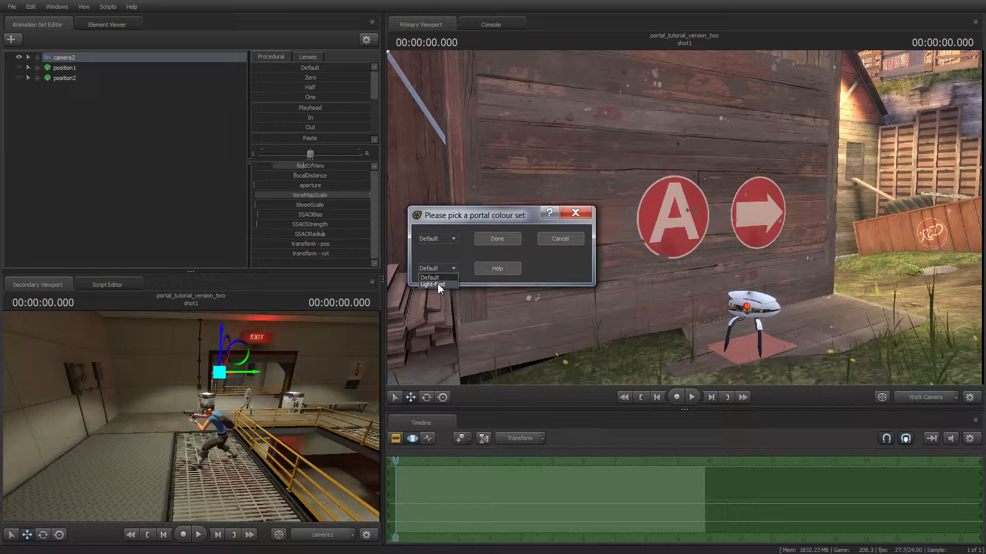
{"action": "left_click", "coordinate": [432, 285]}
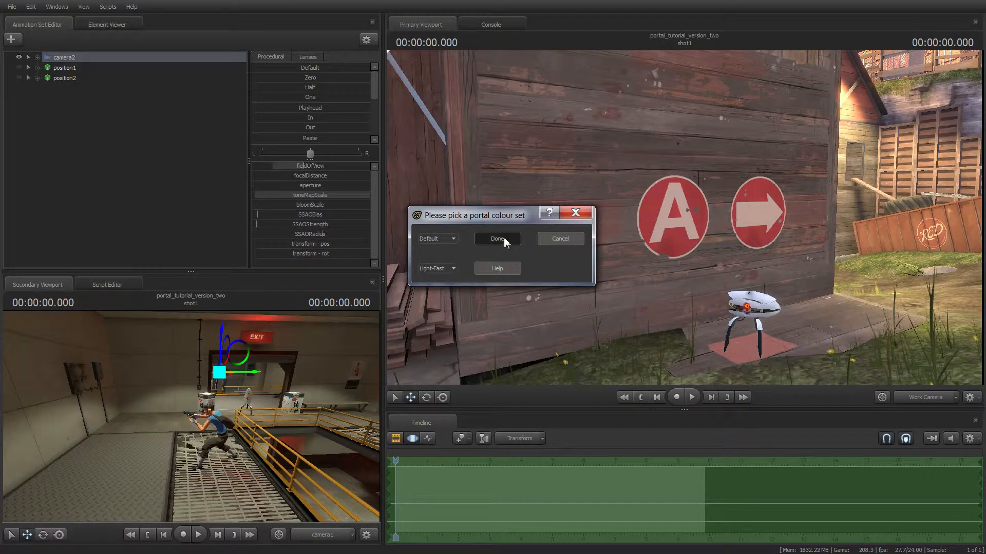
Confirm the colour choices to create the portals and view through portal_camera in the secondary viewport.
{"action": "left_click", "coordinate": [497, 239]}
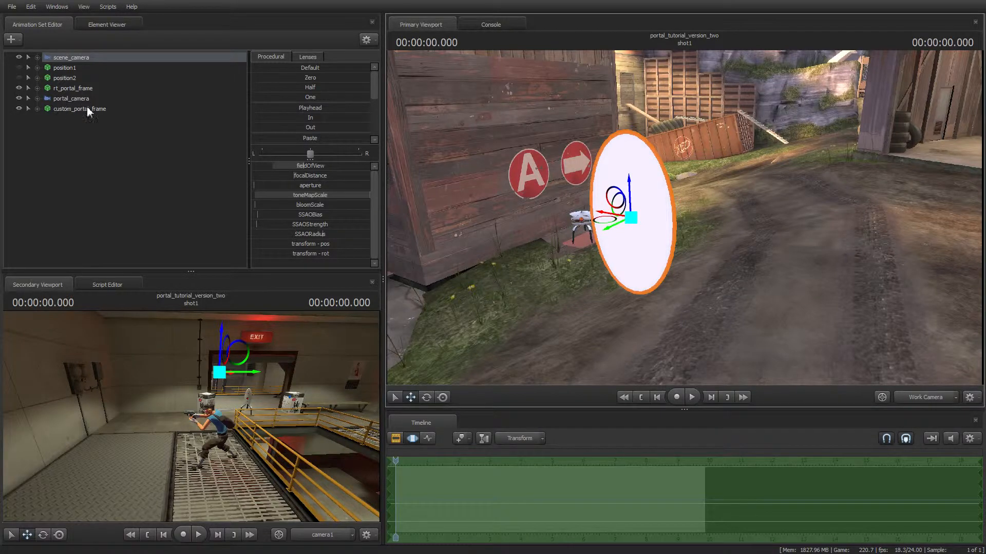
{"action": "left_click", "coordinate": [79, 108]}
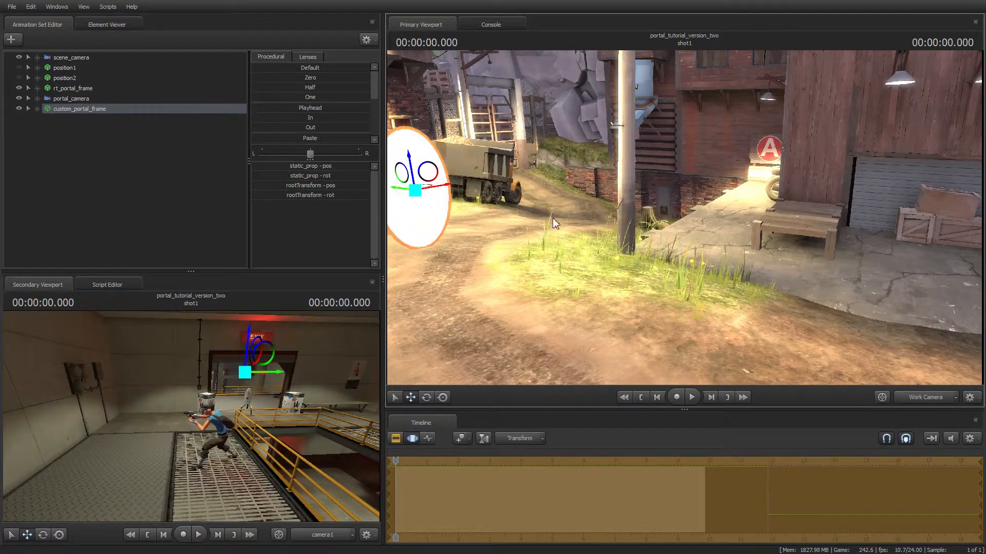
{"action": "left_click", "coordinate": [72, 99]}
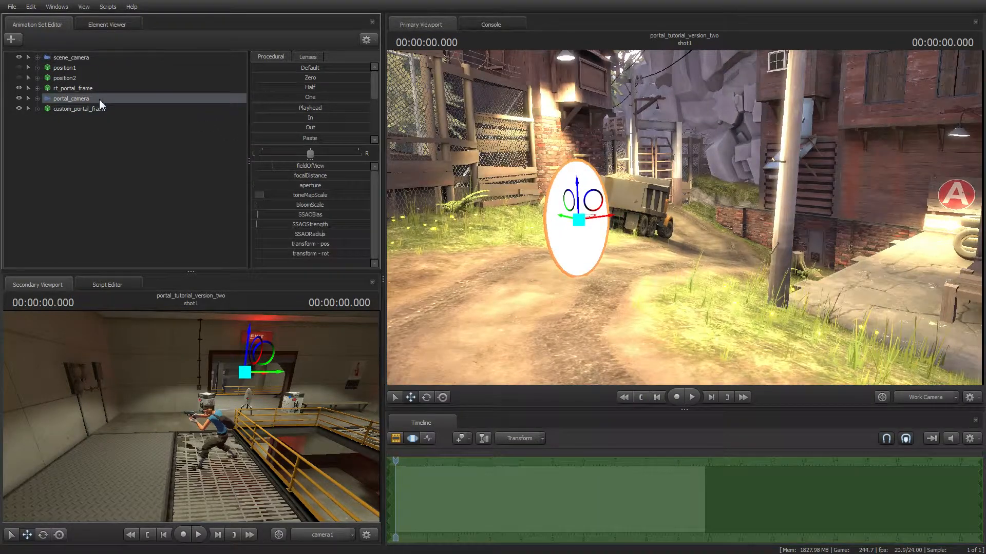
{"action": "left_click", "coordinate": [72, 98]}
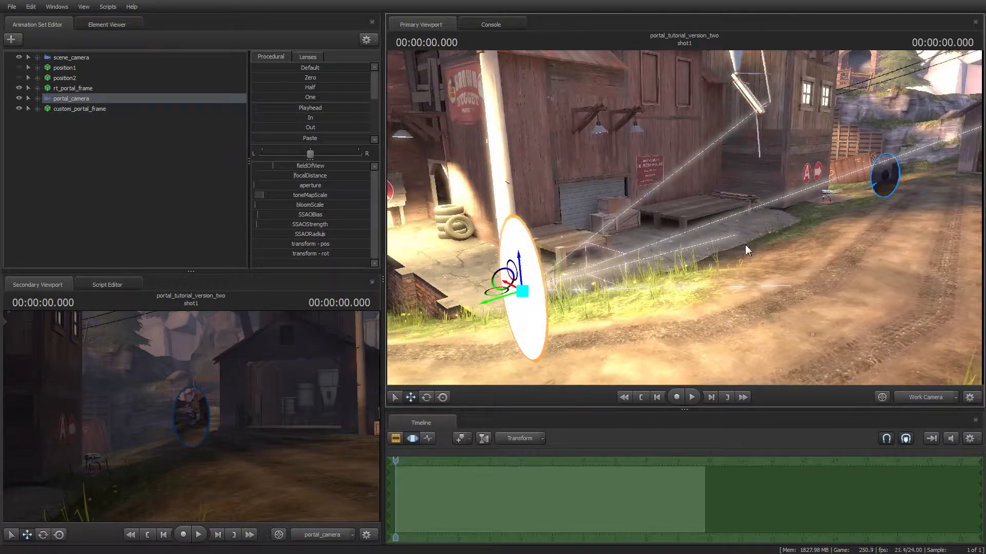
{"action": "left_click", "coordinate": [79, 108]}
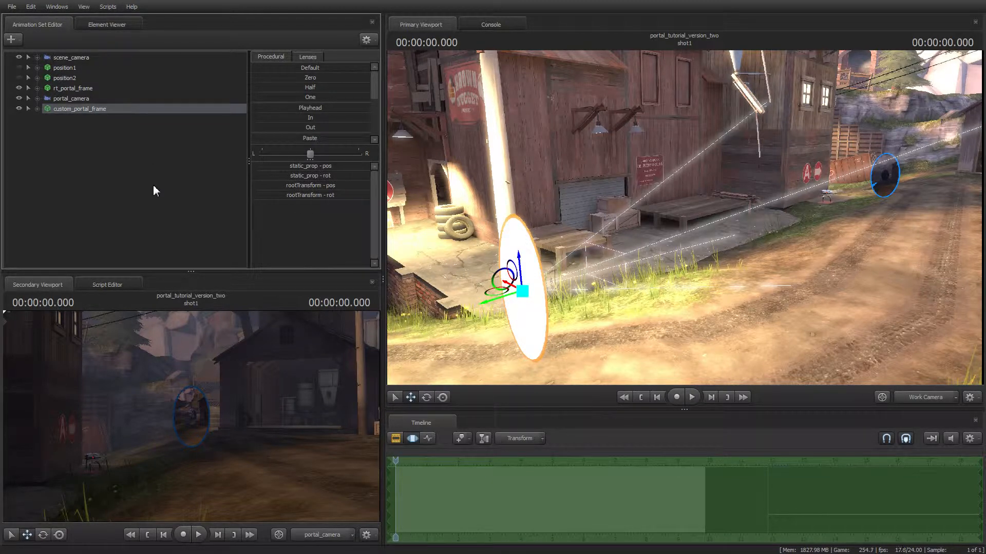
{"action": "right_click", "coordinate": [156, 191]}
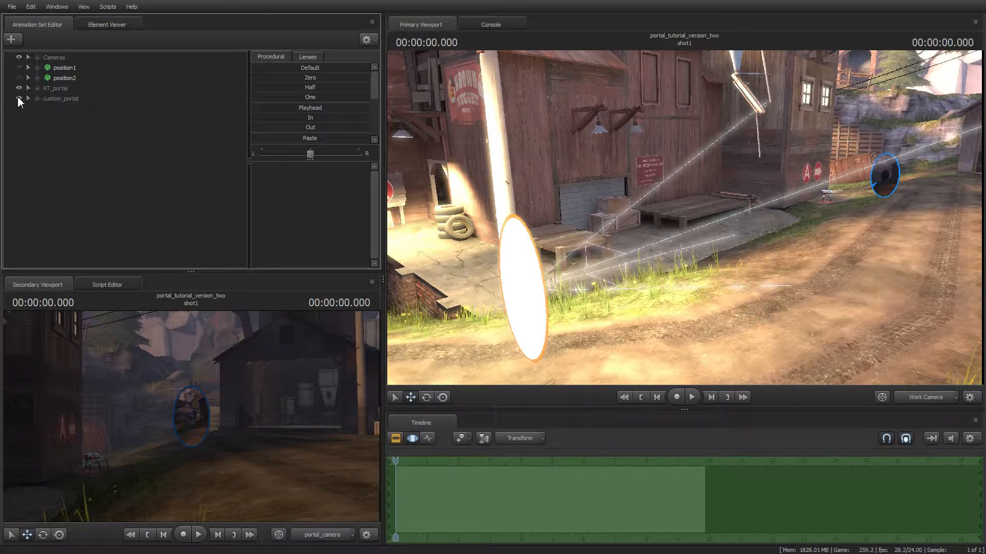
{"action": "left_click", "coordinate": [18, 102]}
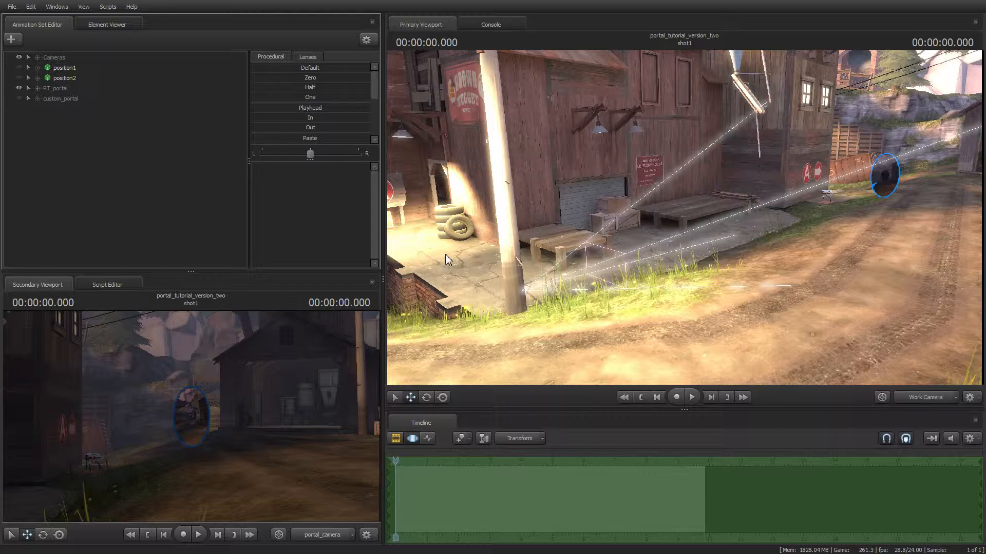
{"action": "mouse_move", "coordinate": [477, 304]}
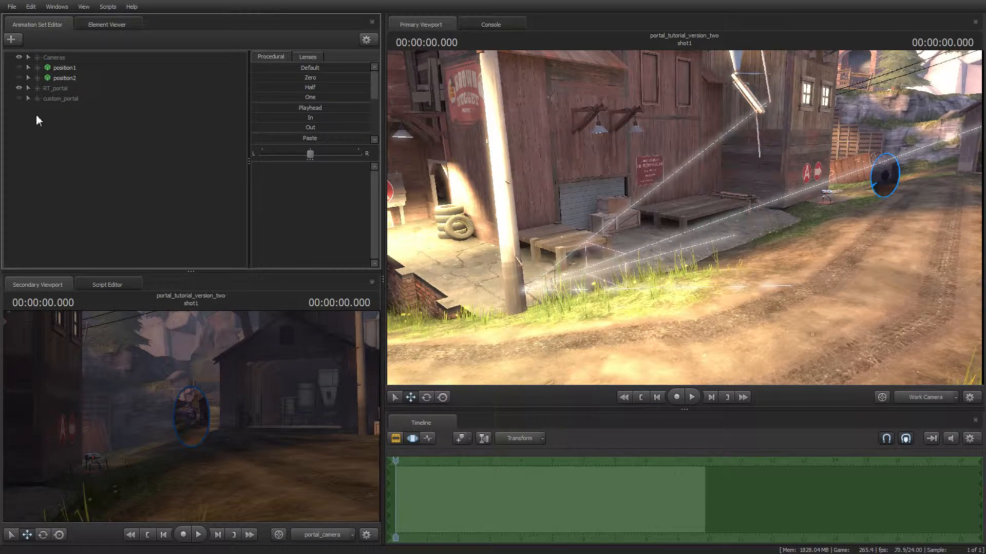
{"action": "right_click", "coordinate": [38, 119]}
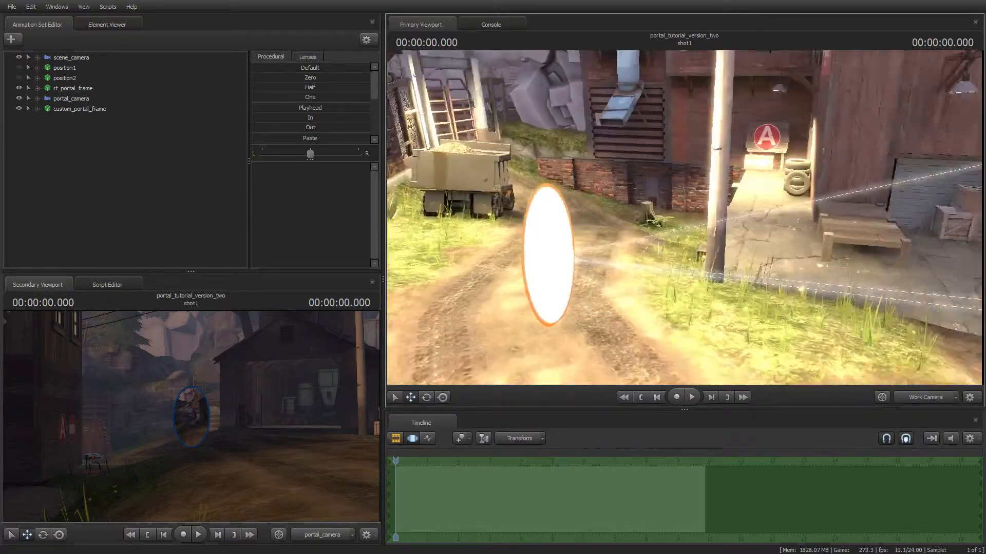
Look through scene_camera in the primary viewport and rotate custom_portal_frame with the rotate tool.
{"action": "left_click", "coordinate": [71, 58]}
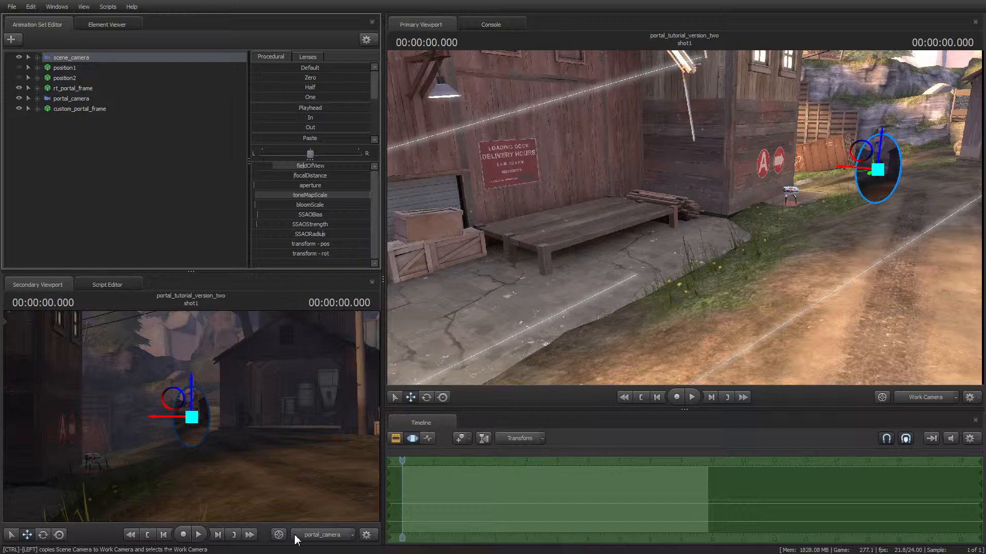
{"action": "left_click", "coordinate": [74, 88]}
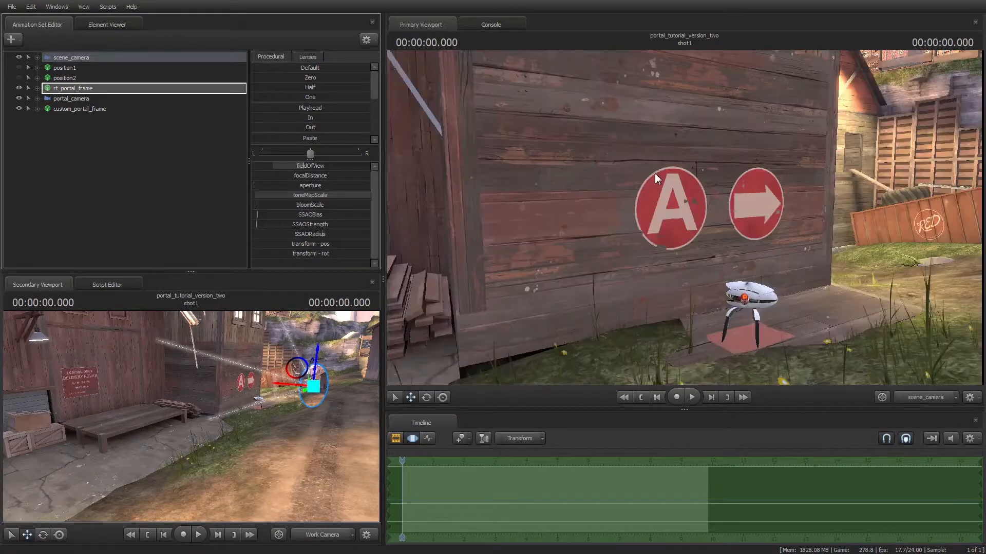
{"action": "left_click", "coordinate": [71, 58]}
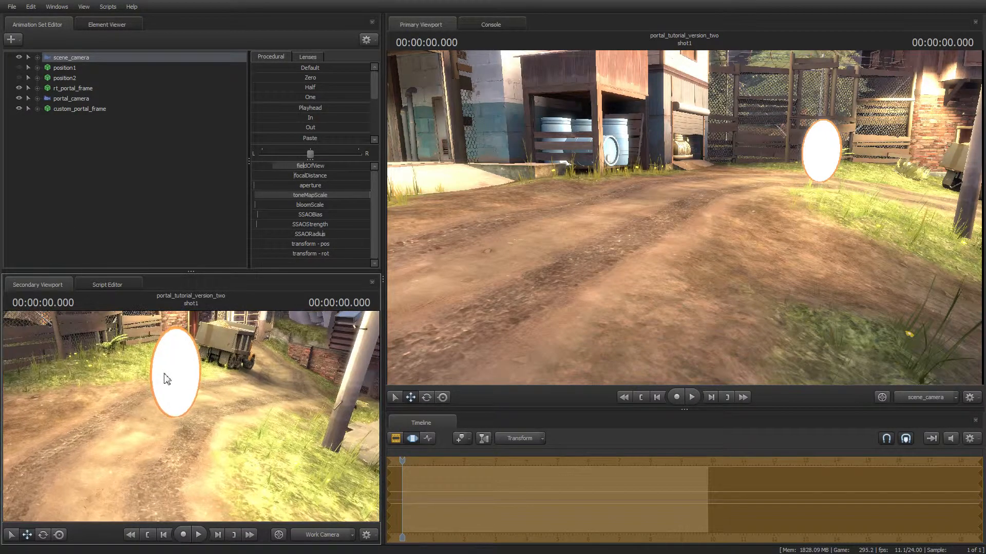
{"action": "left_click", "coordinate": [80, 108]}
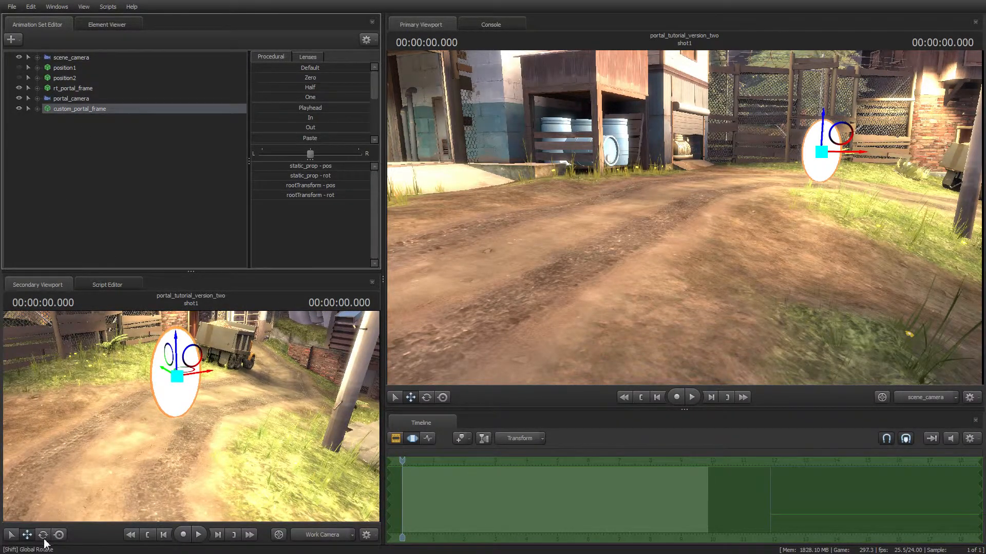
{"action": "left_click", "coordinate": [43, 535]}
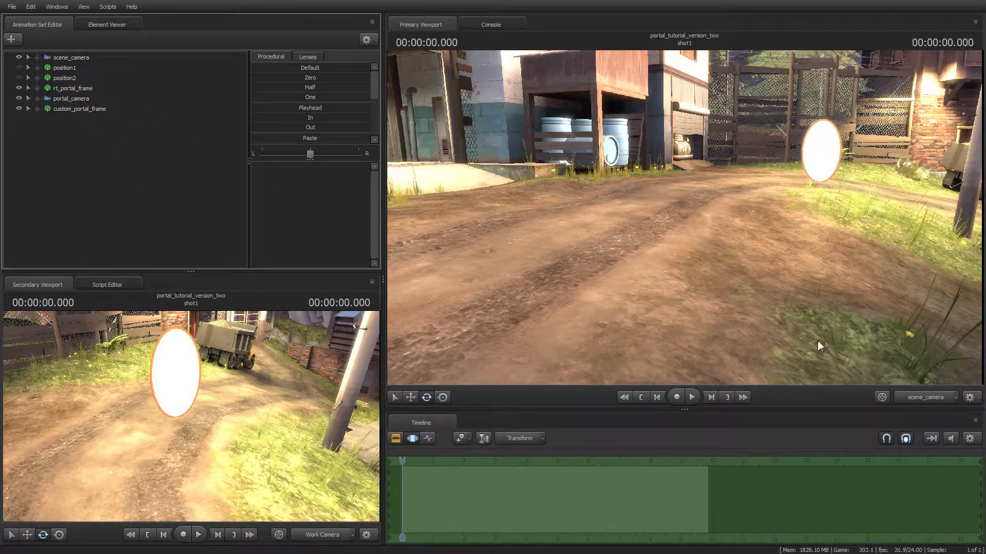
{"action": "left_click", "coordinate": [71, 58]}
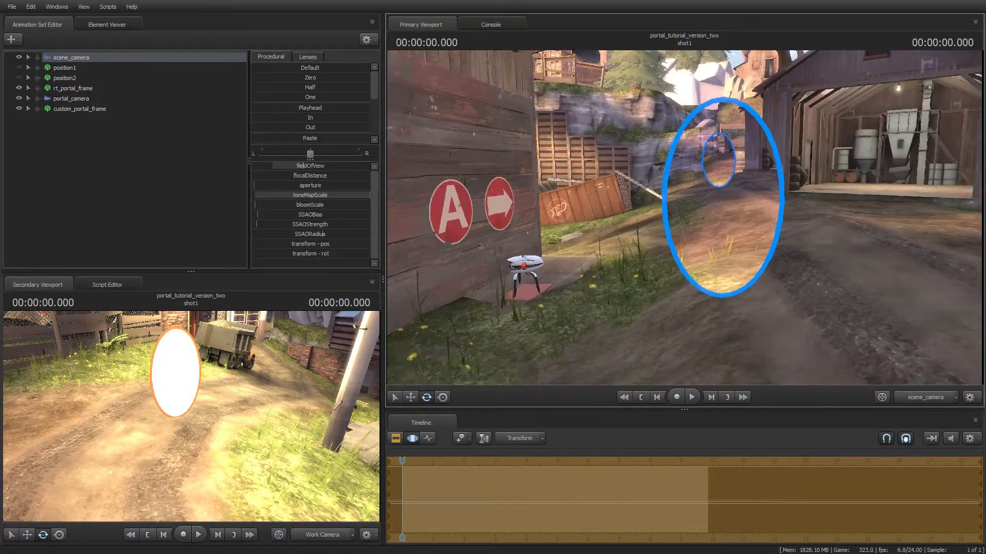
Check portal_camera's lens presets and return to the scene camera view.
{"action": "left_click", "coordinate": [71, 98]}
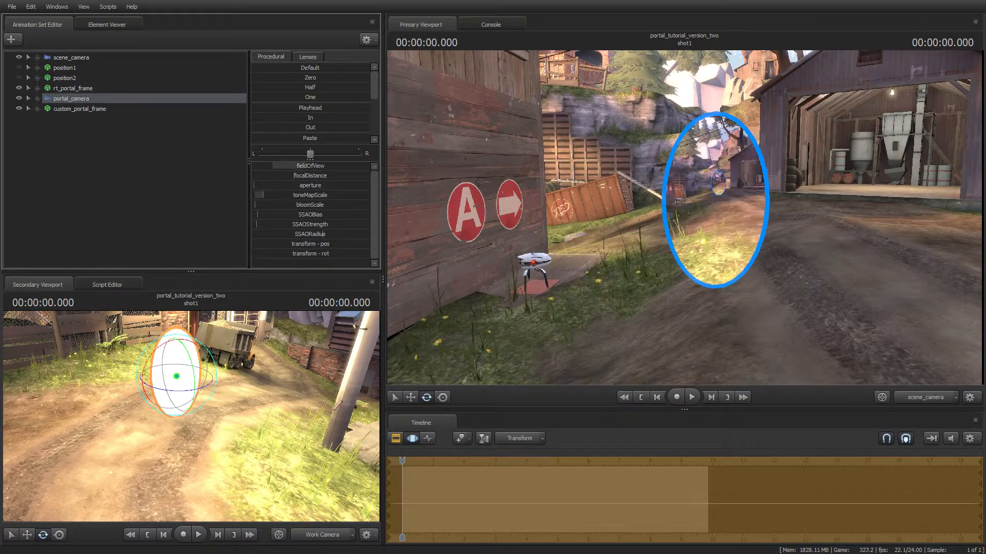
{"action": "left_click", "coordinate": [307, 56]}
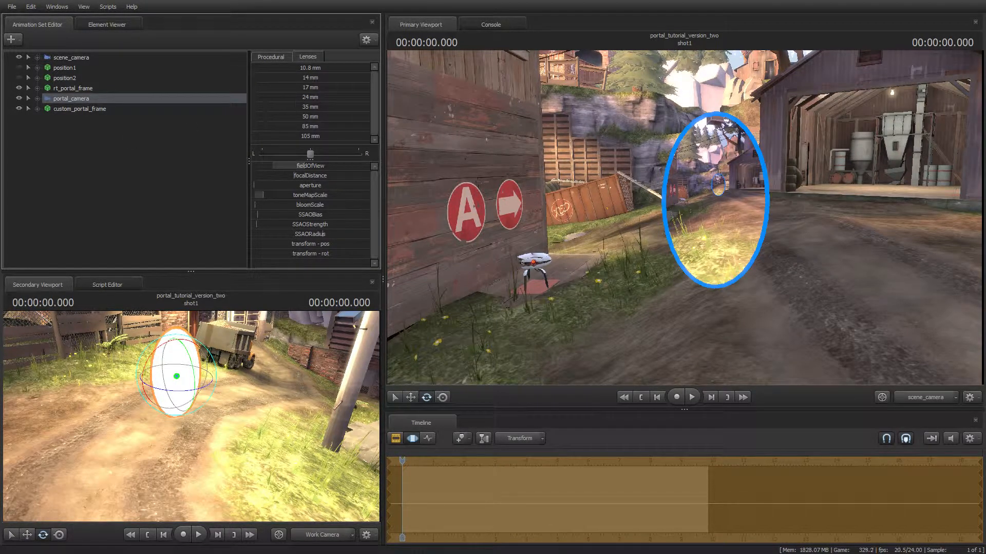
{"action": "left_click", "coordinate": [309, 106]}
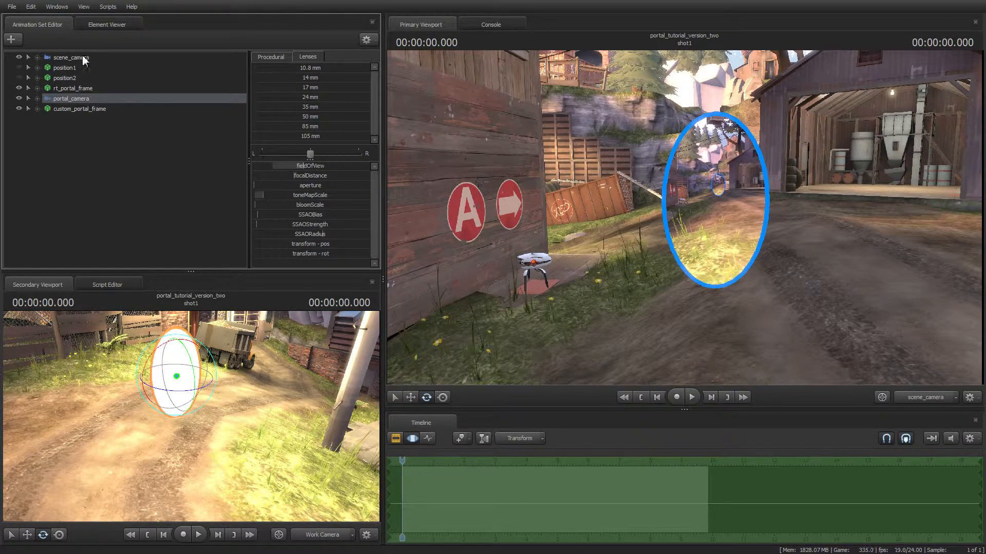
{"action": "left_click", "coordinate": [71, 57]}
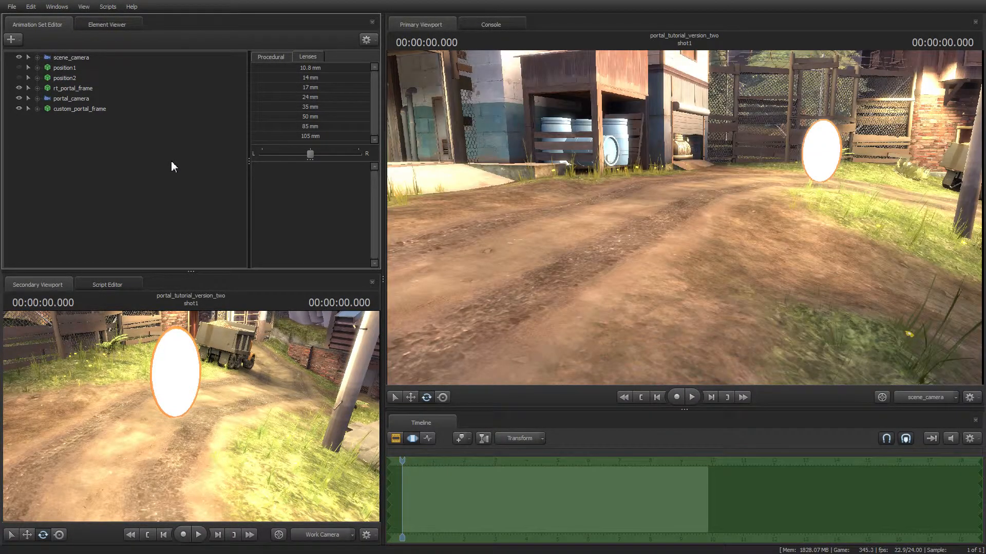
View the indoor scene through camera1 in both the primary and secondary viewports.
{"action": "left_click", "coordinate": [925, 396]}
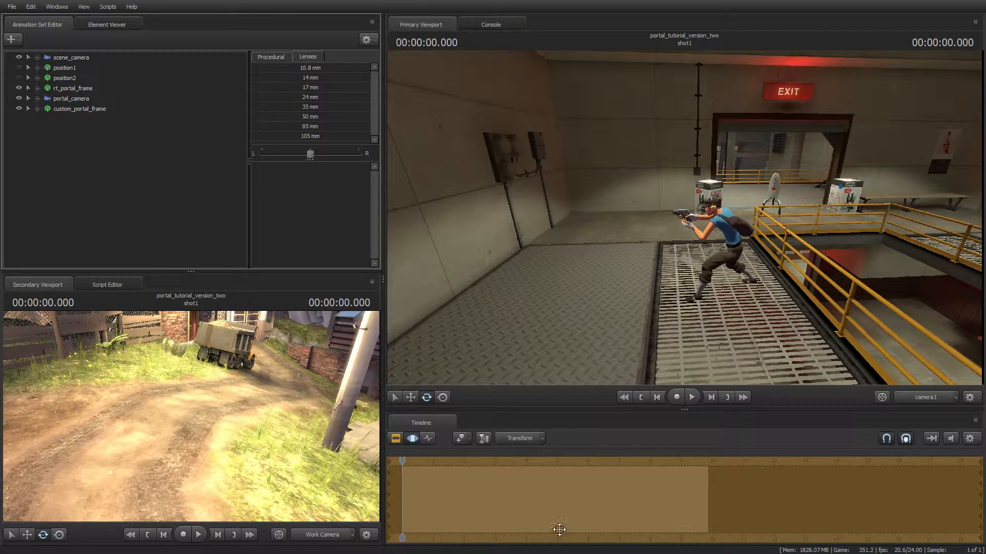
{"action": "left_click", "coordinate": [925, 396]}
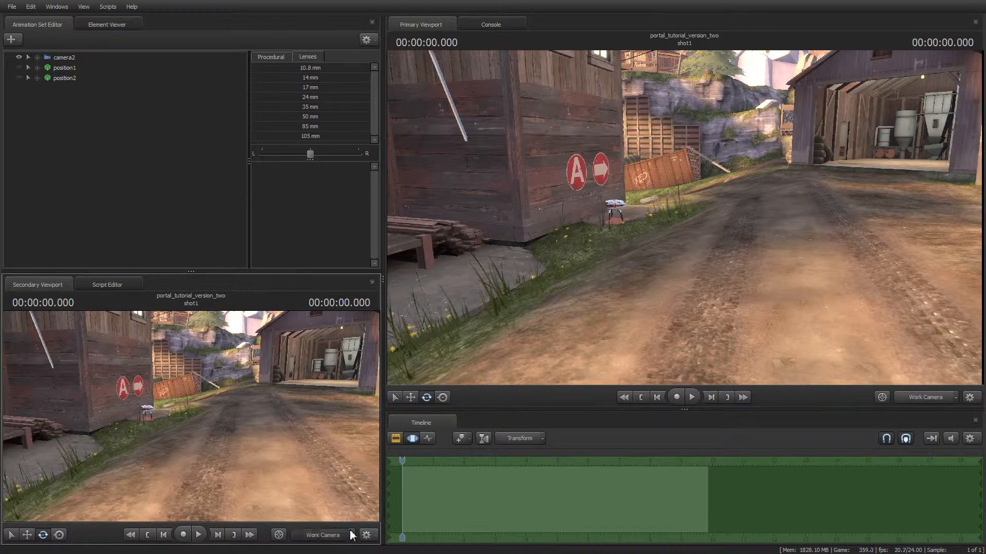
{"action": "left_click", "coordinate": [322, 535]}
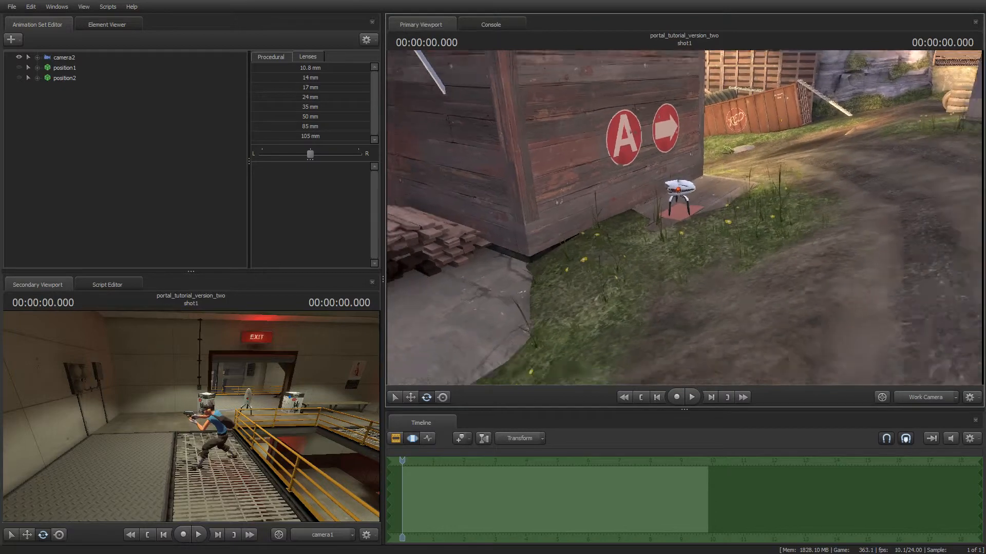
Rerun Yandros's portal script on camera2 with Default colour sets, recreating the orange-blue portal pair.
{"action": "right_click", "coordinate": [64, 58]}
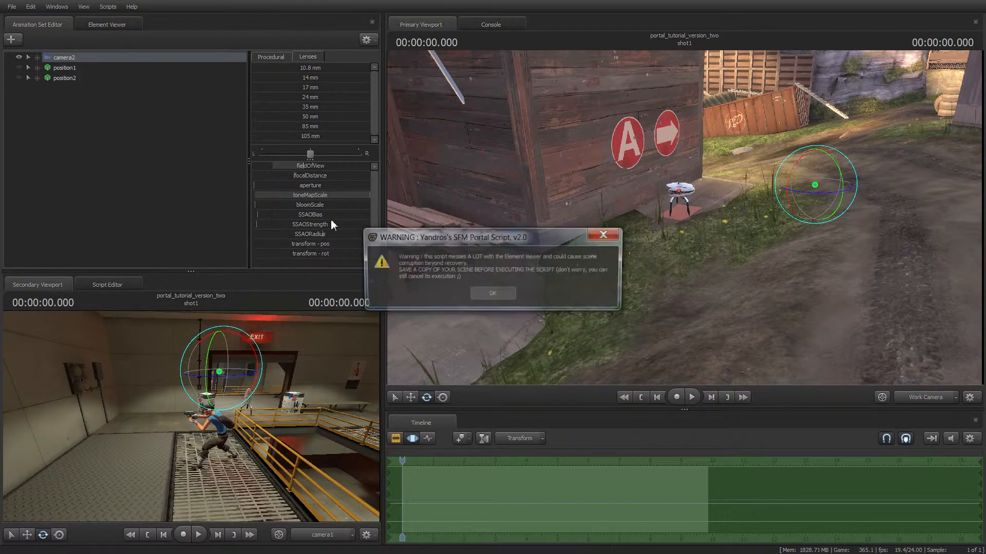
{"action": "left_click", "coordinate": [492, 293]}
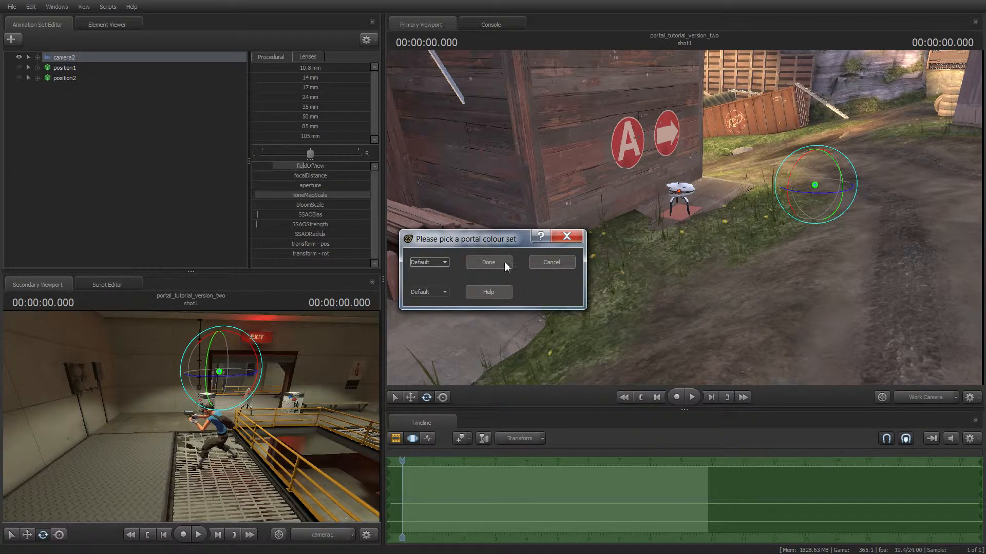
{"action": "left_click", "coordinate": [488, 262]}
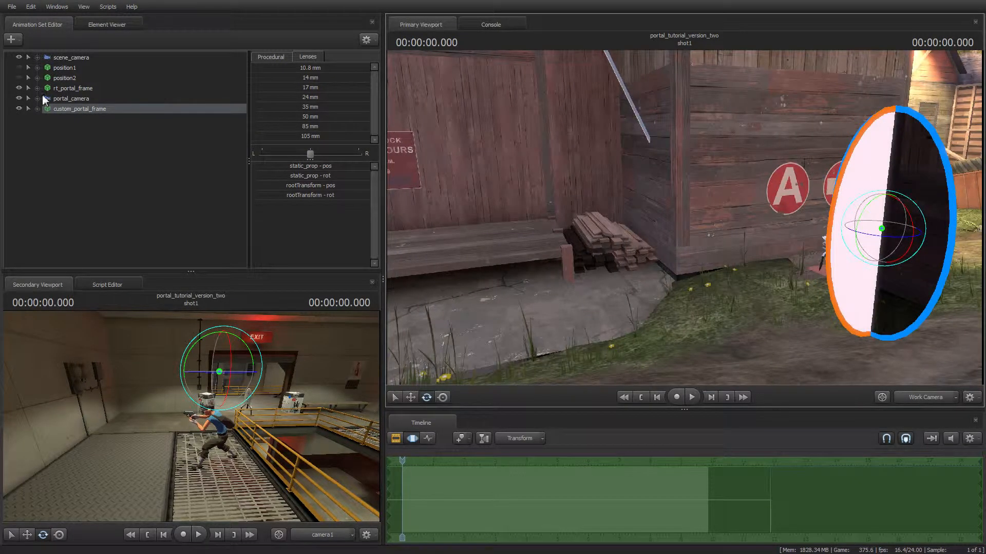
Expand the portal positions and frame and select position2's rootTransform to place the blue portal on the crate wall.
{"action": "left_click", "coordinate": [28, 89]}
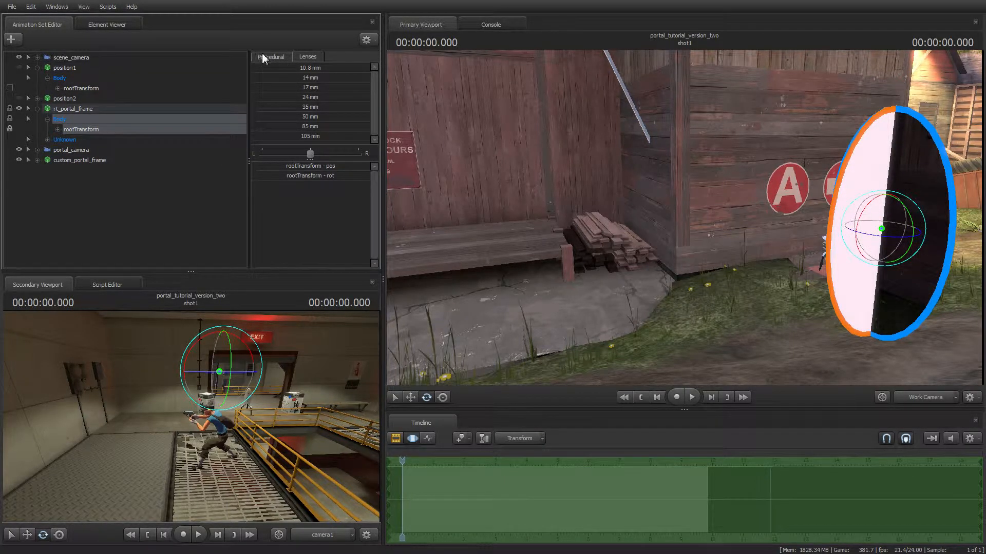
{"action": "left_click", "coordinate": [270, 56]}
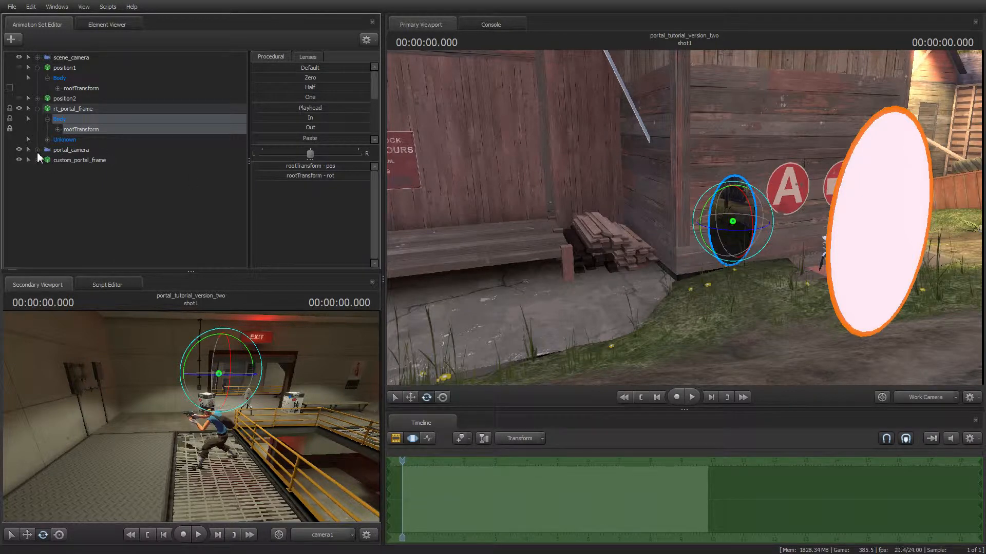
{"action": "left_click", "coordinate": [29, 160]}
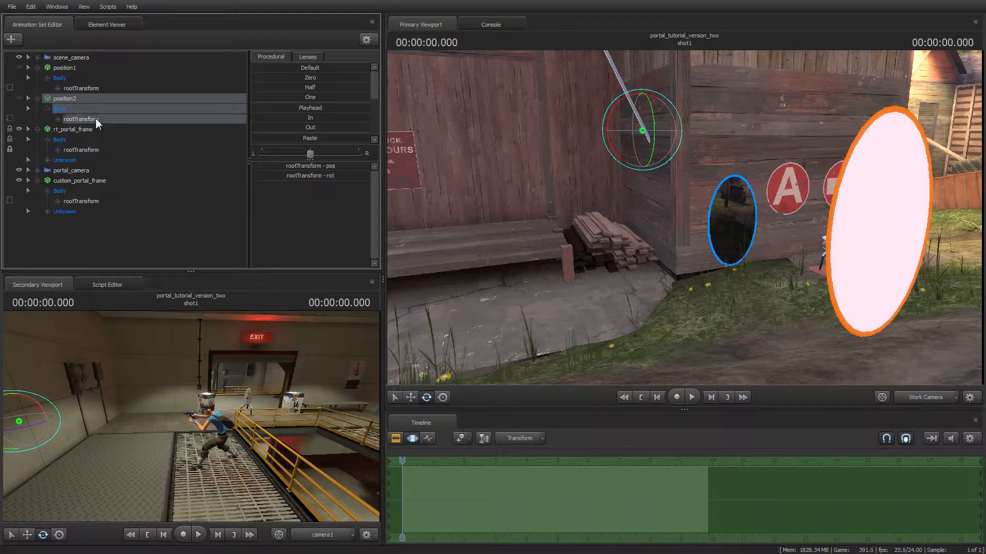
{"action": "left_click", "coordinate": [80, 181]}
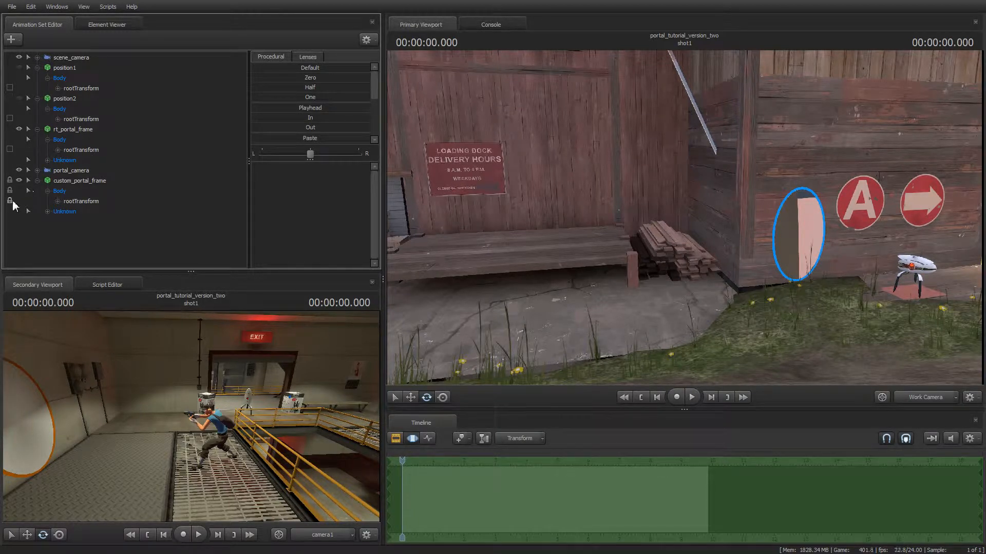
Unlock and place rt_portal_frame on the shed wall by the A sign, then deselect to check the view through it.
{"action": "left_click", "coordinate": [18, 181]}
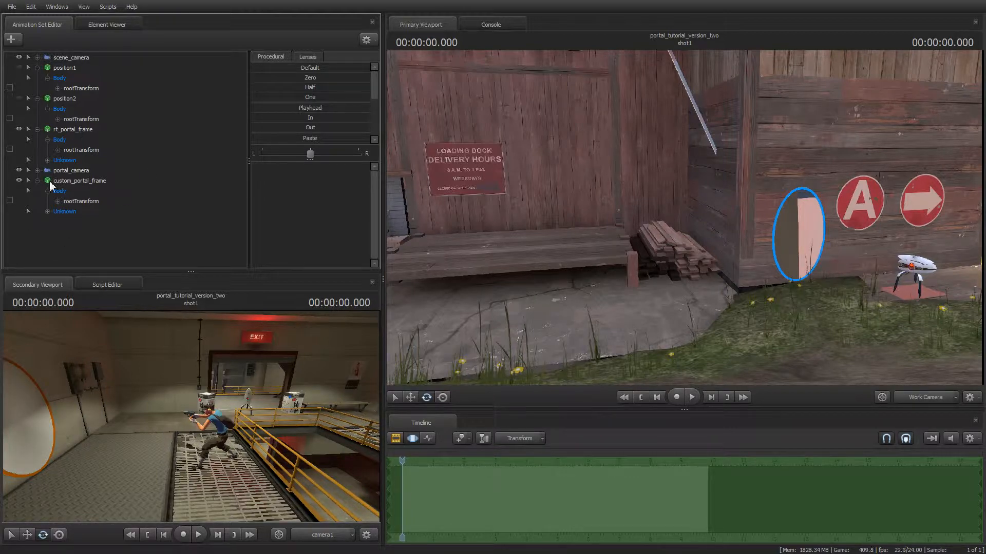
{"action": "left_click", "coordinate": [74, 129]}
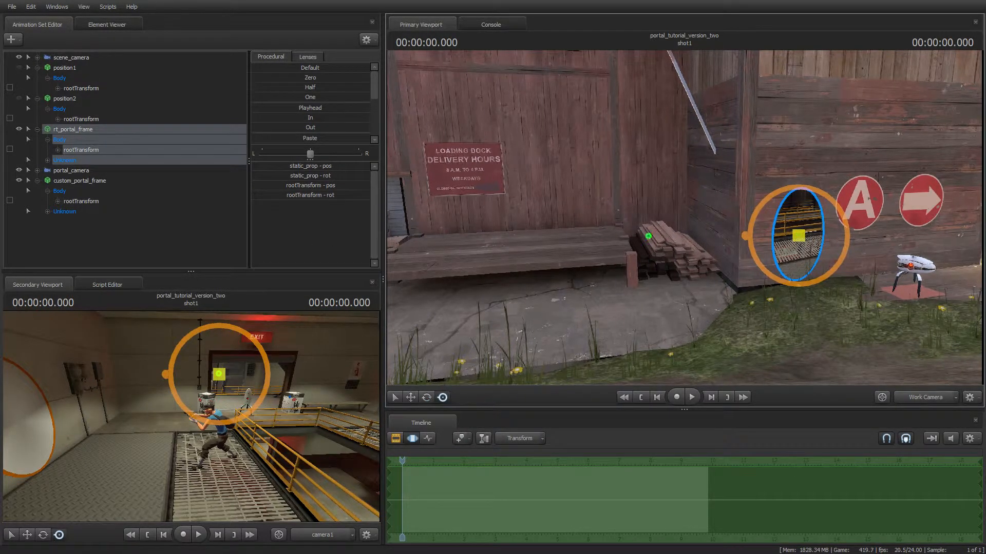
{"action": "left_click", "coordinate": [79, 181]}
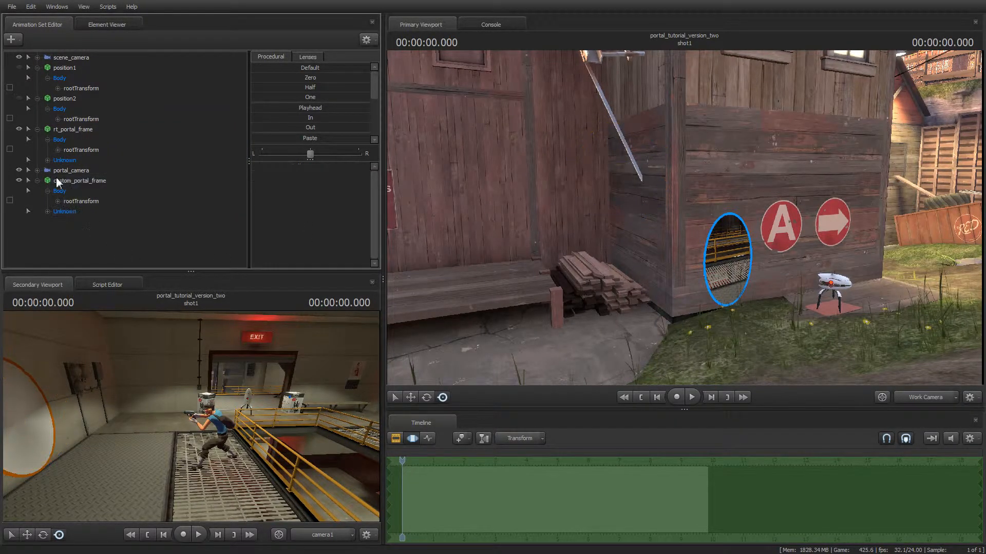
{"action": "left_click", "coordinate": [71, 57]}
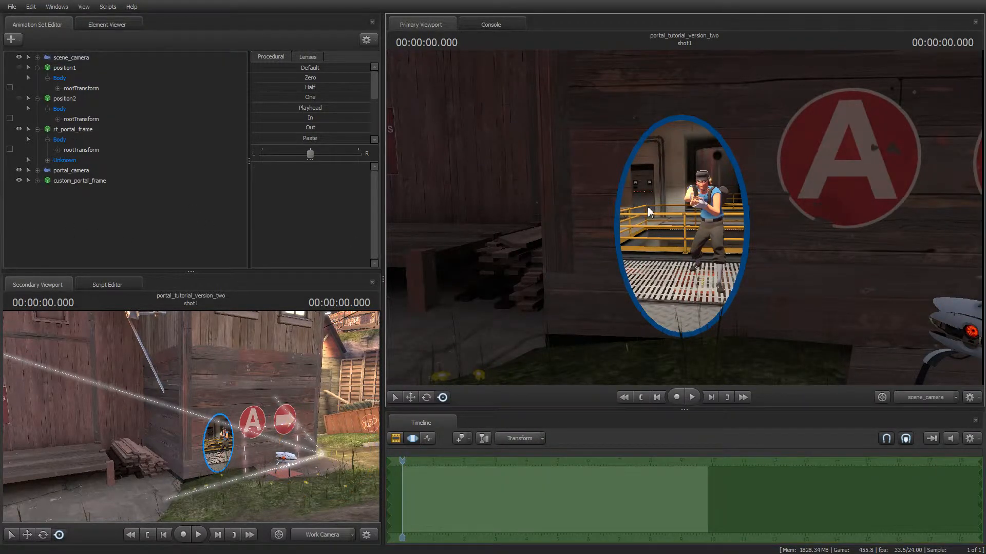
Move scene_camera close to the blue portal on the shed wall, showing the Scout inside.
{"action": "left_click", "coordinate": [71, 56]}
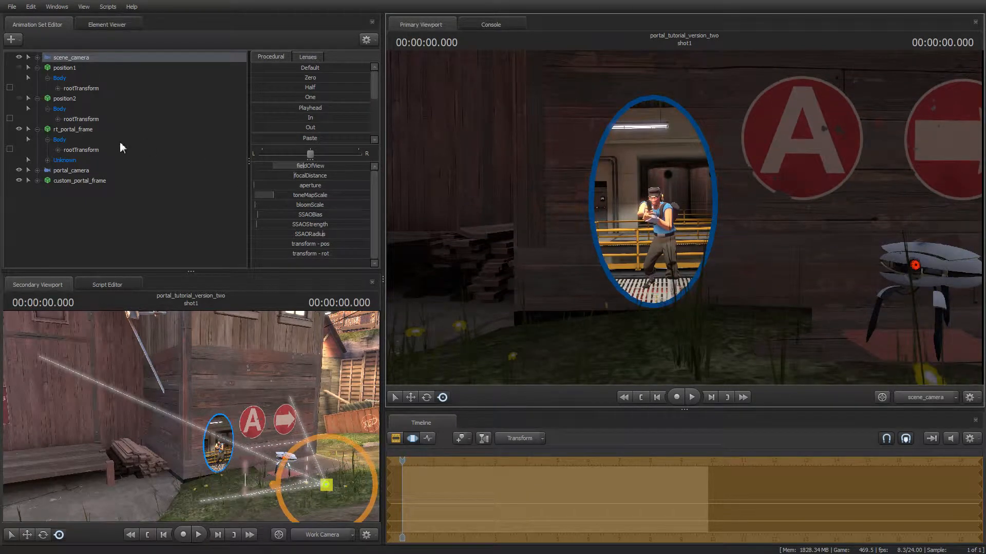
Rotate the rt_portal_frame rootTransform flat and check it through scene_camera.
{"action": "left_click", "coordinate": [59, 138]}
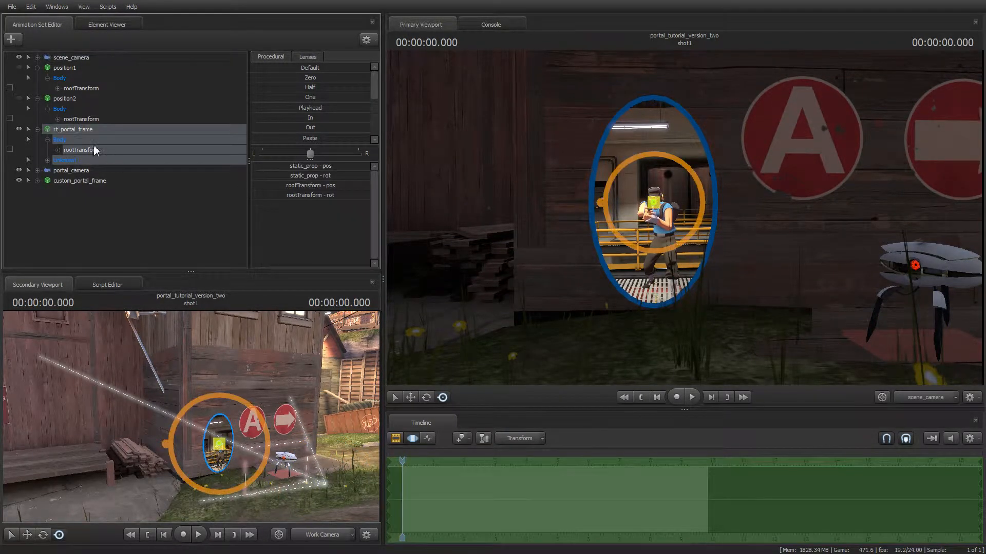
{"action": "left_click", "coordinate": [80, 150]}
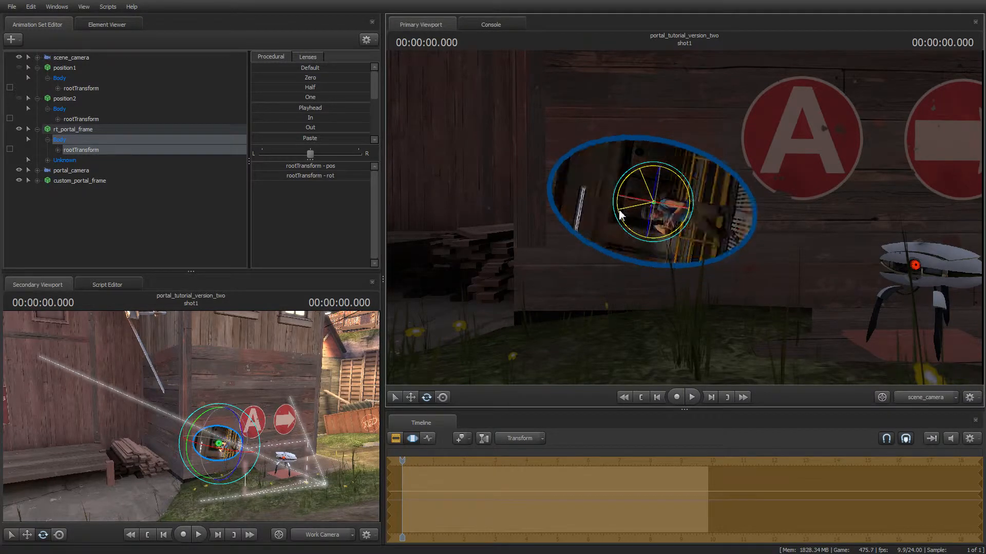
{"action": "left_click", "coordinate": [71, 57]}
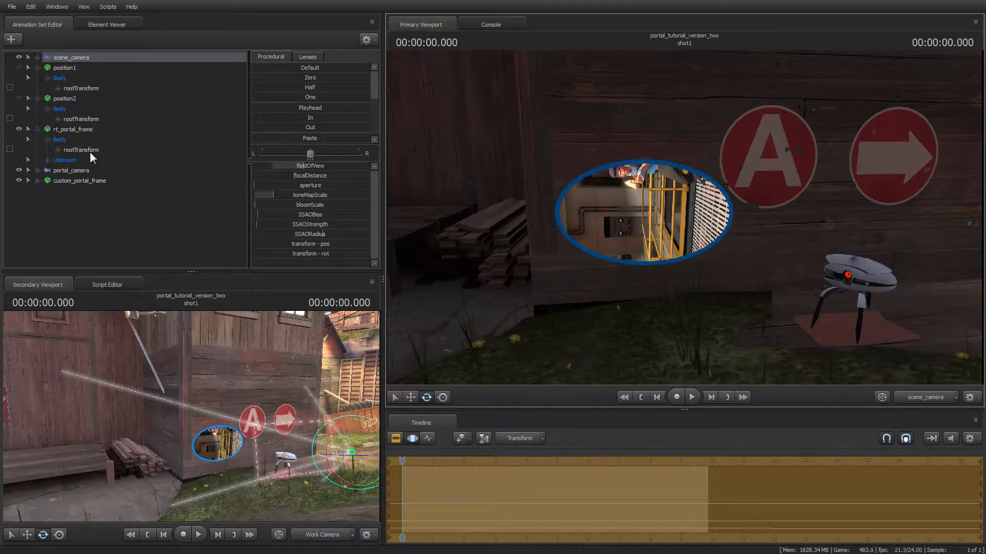
Move the flat portal onto the ground under the turret and view it from above.
{"action": "left_click", "coordinate": [73, 129]}
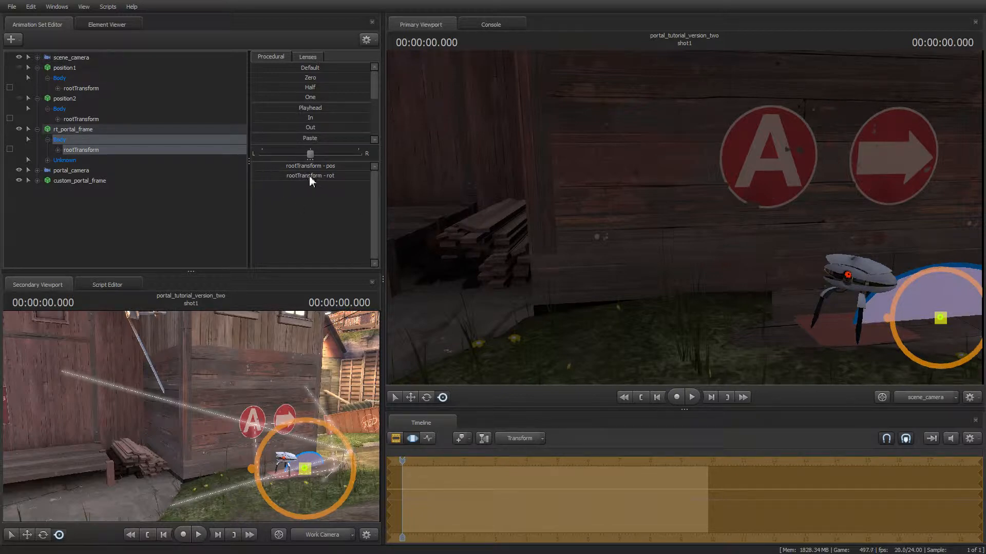
{"action": "left_click", "coordinate": [310, 165]}
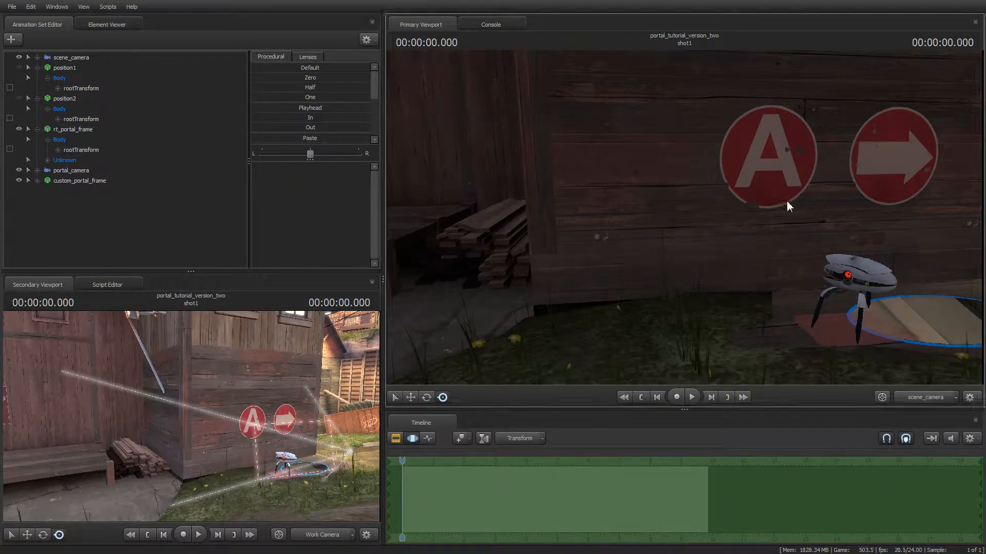
{"action": "left_click", "coordinate": [71, 58]}
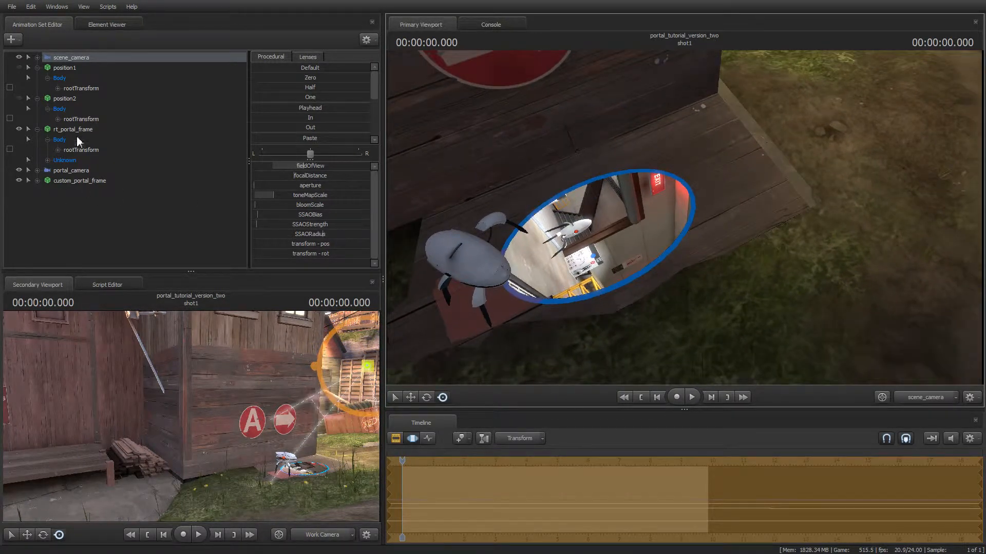
Pull scene_camera back so the shed's A and arrow signs and the floor portal all show.
{"action": "right_click", "coordinate": [66, 129]}
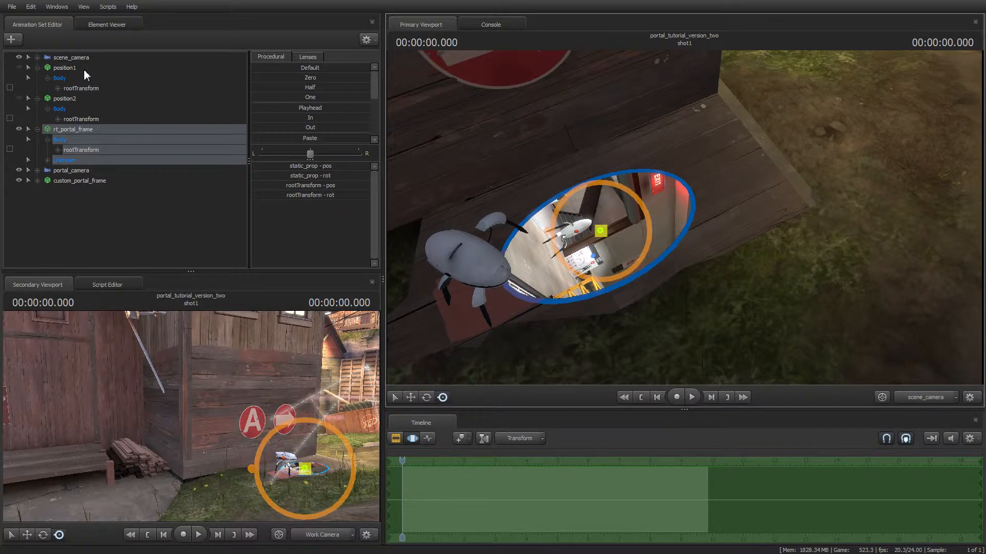
{"action": "left_click", "coordinate": [71, 57]}
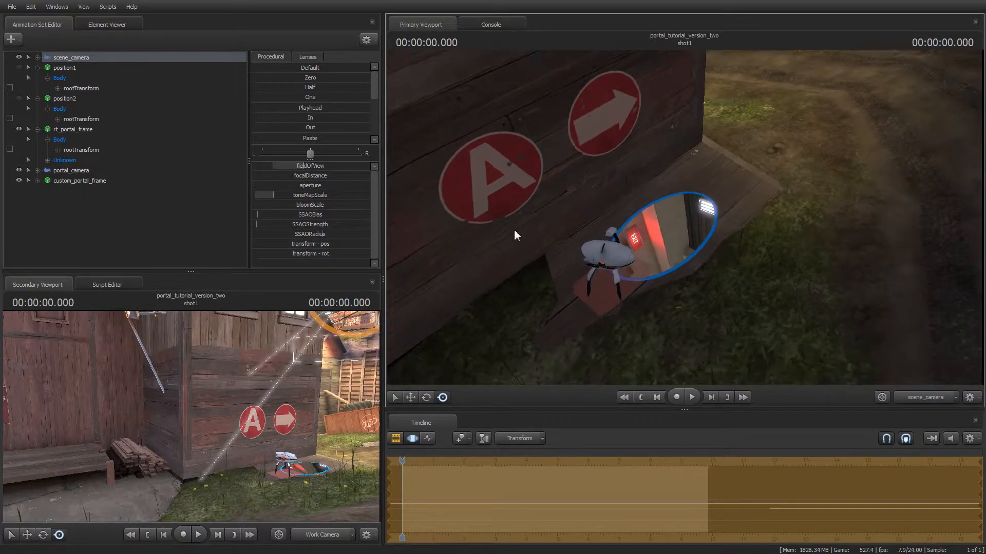
{"action": "left_click", "coordinate": [11, 39]}
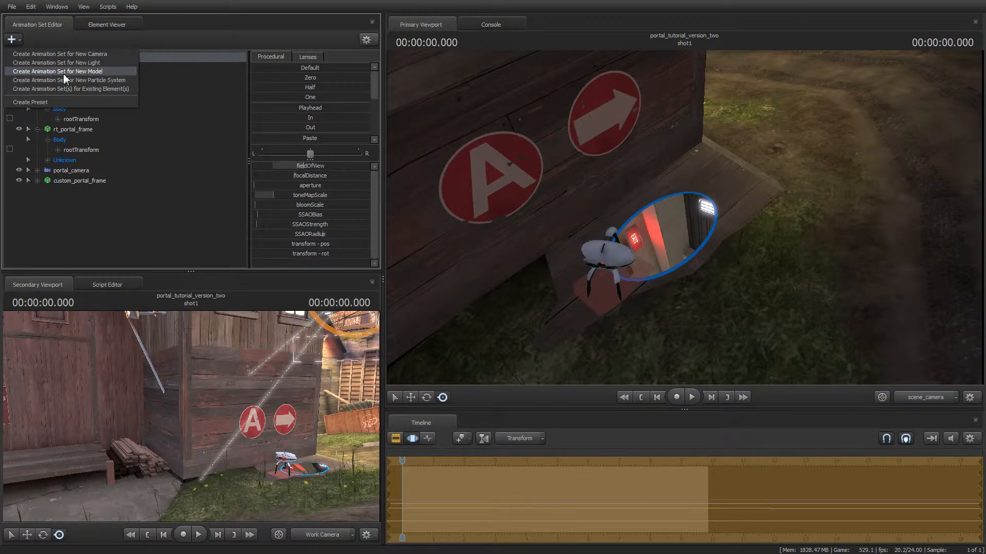
Create an animation set for portal_frame_pbody.mdl, giving the floor portal a red P-body rim.
{"action": "left_click", "coordinate": [57, 71]}
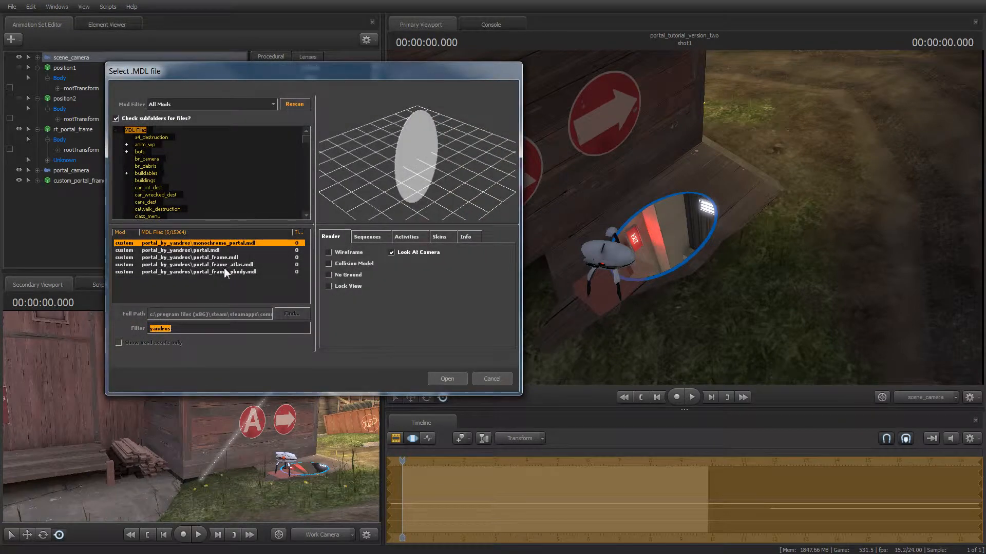
{"action": "left_click", "coordinate": [189, 271]}
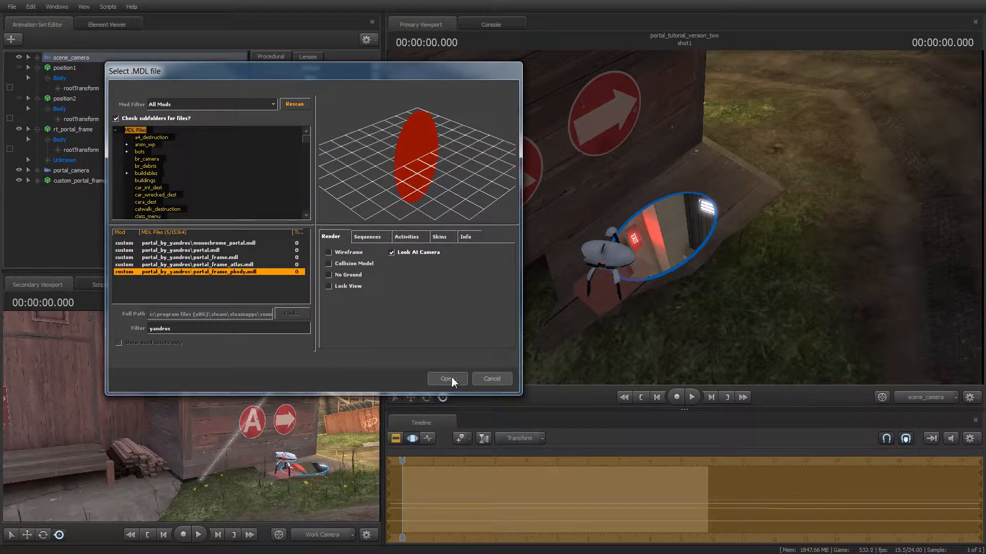
{"action": "left_click", "coordinate": [448, 379]}
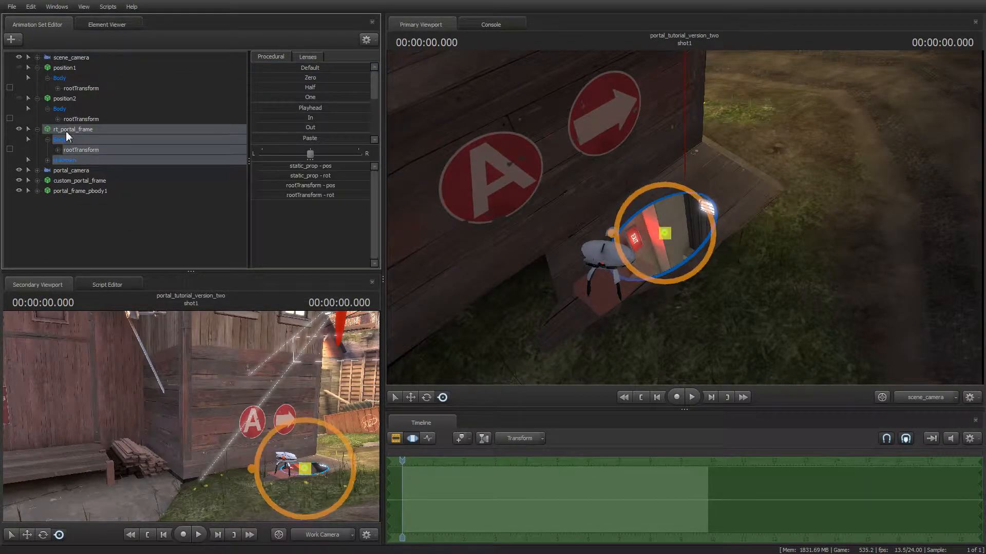
{"action": "left_click", "coordinate": [81, 191]}
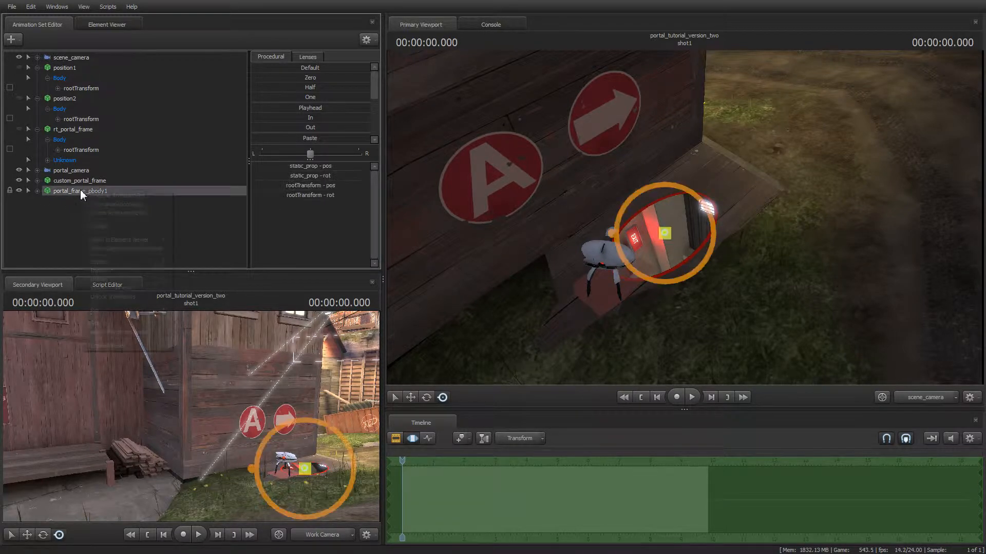
{"action": "right_click", "coordinate": [80, 191]}
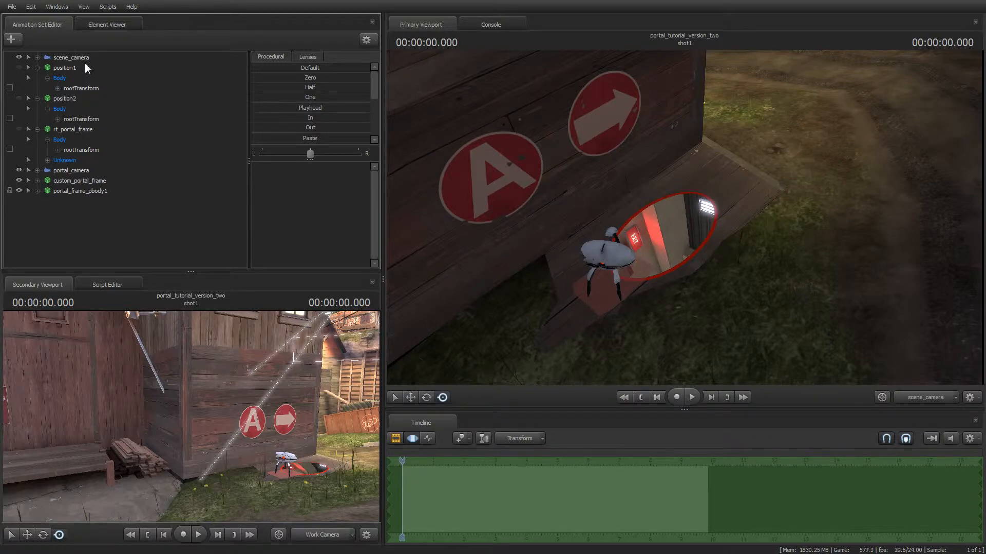
{"action": "mouse_move", "coordinate": [36, 66]}
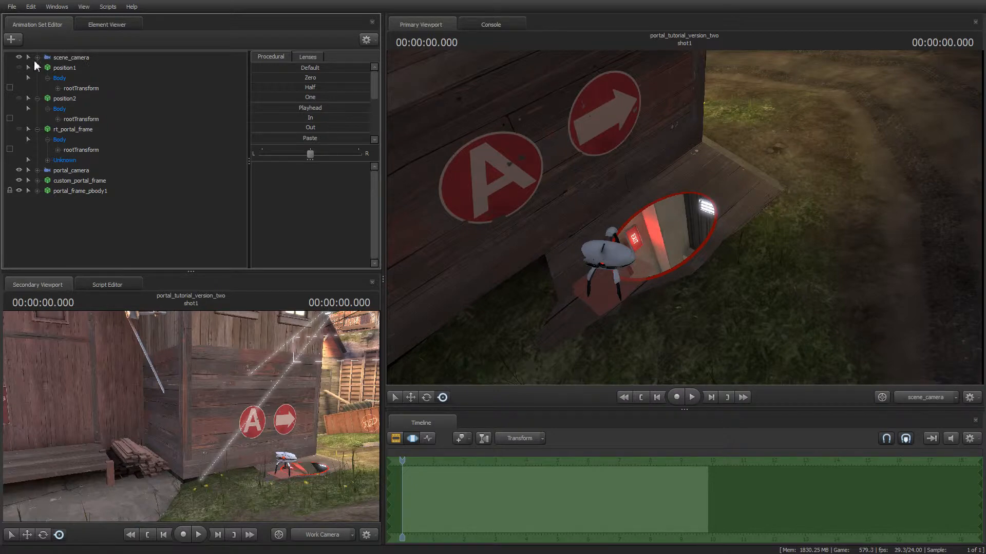
Enable Show Hidden Controls so hidden sets like scene_camera_tracker appear in the list.
{"action": "left_click", "coordinate": [107, 24]}
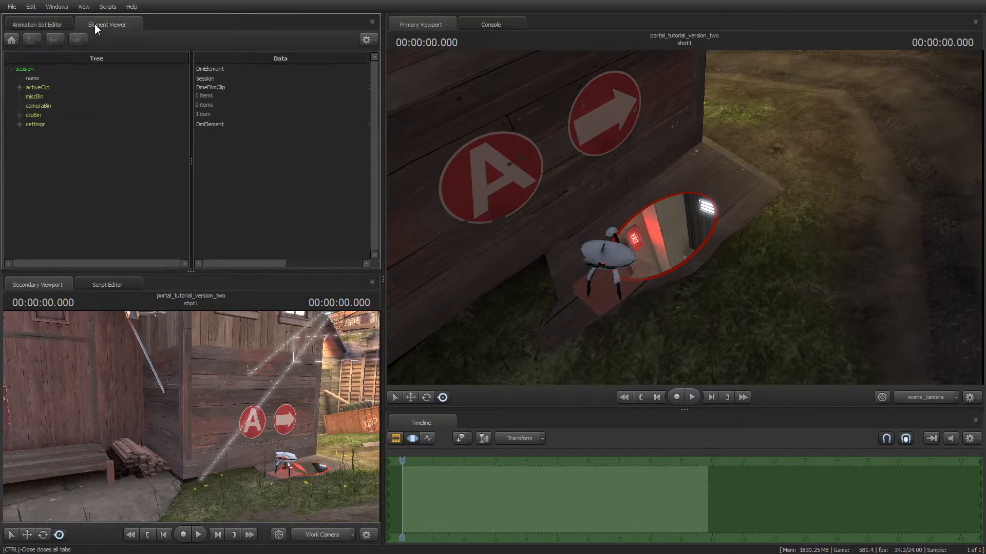
{"action": "left_click", "coordinate": [37, 24]}
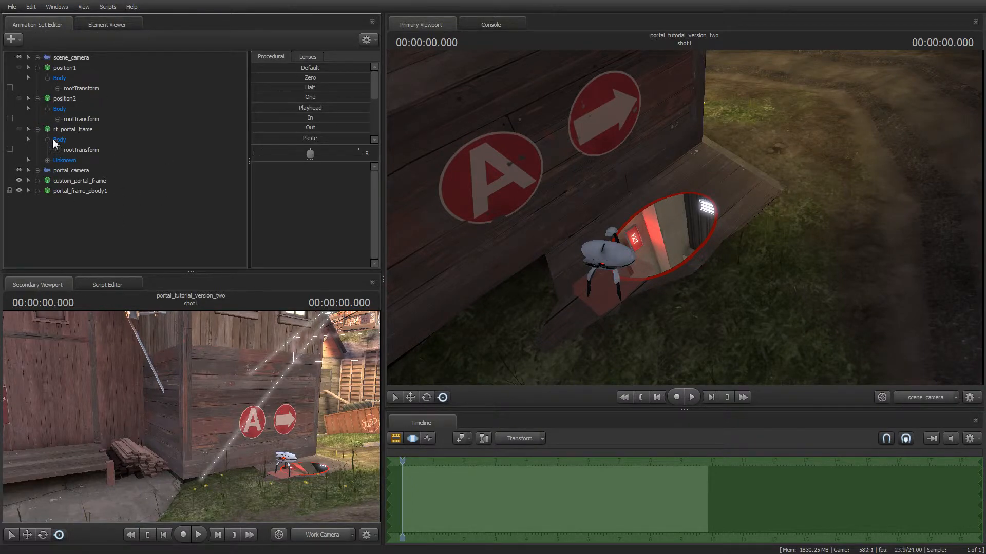
{"action": "right_click", "coordinate": [125, 251]}
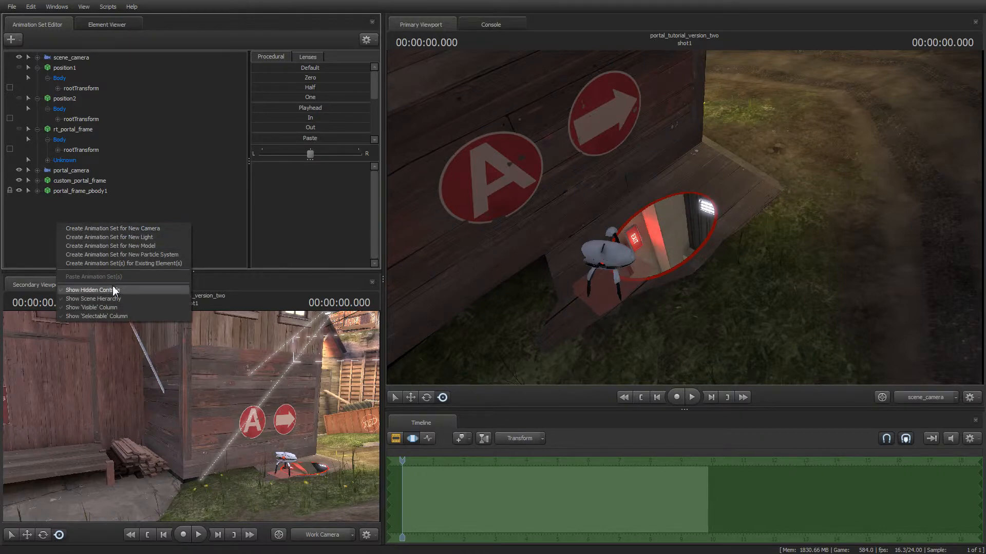
{"action": "left_click", "coordinate": [91, 290]}
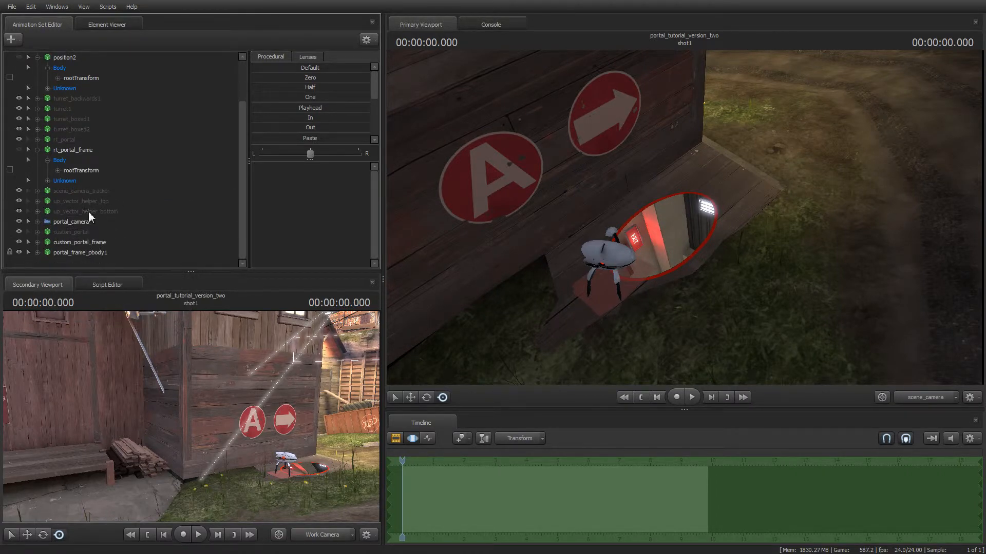
Show scene_camera_tracker in the Element Viewer as an AnimationSet and expand its operators.
{"action": "right_click", "coordinate": [80, 191]}
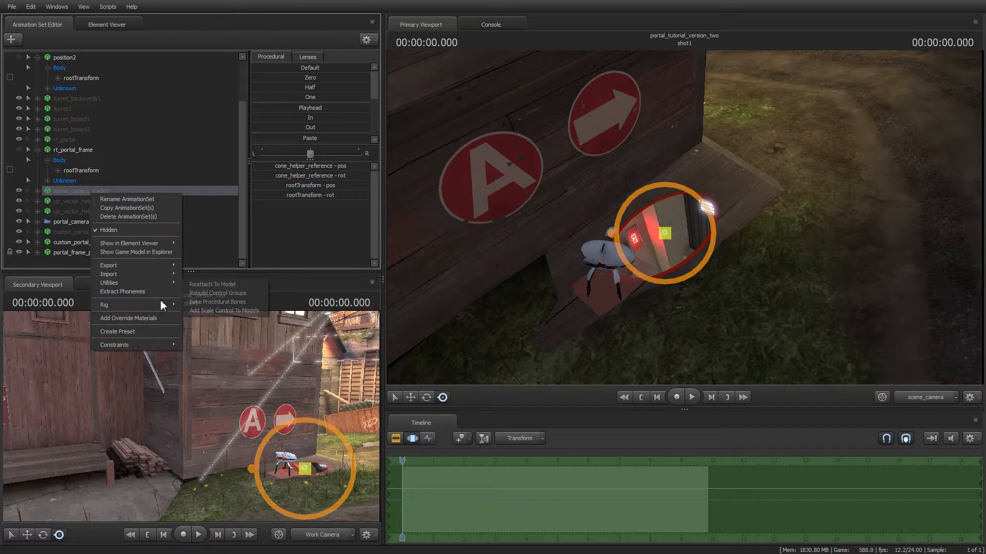
{"action": "mouse_move", "coordinate": [130, 243]}
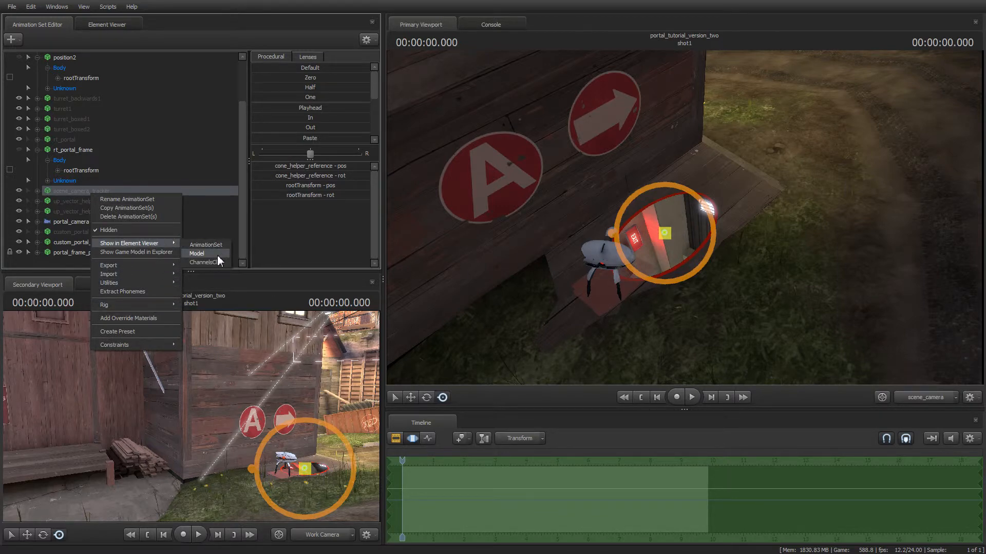
{"action": "mouse_move", "coordinate": [207, 244]}
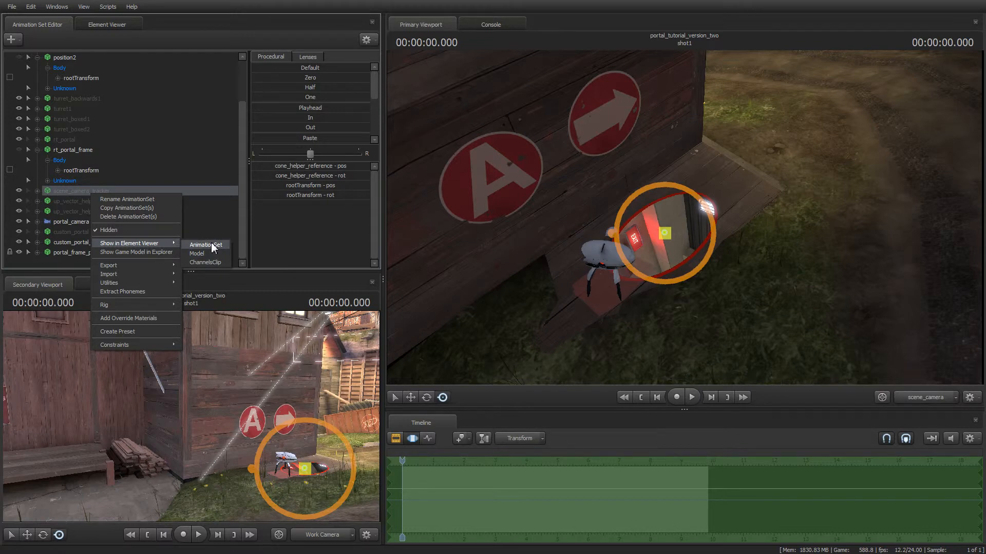
{"action": "left_click", "coordinate": [206, 244]}
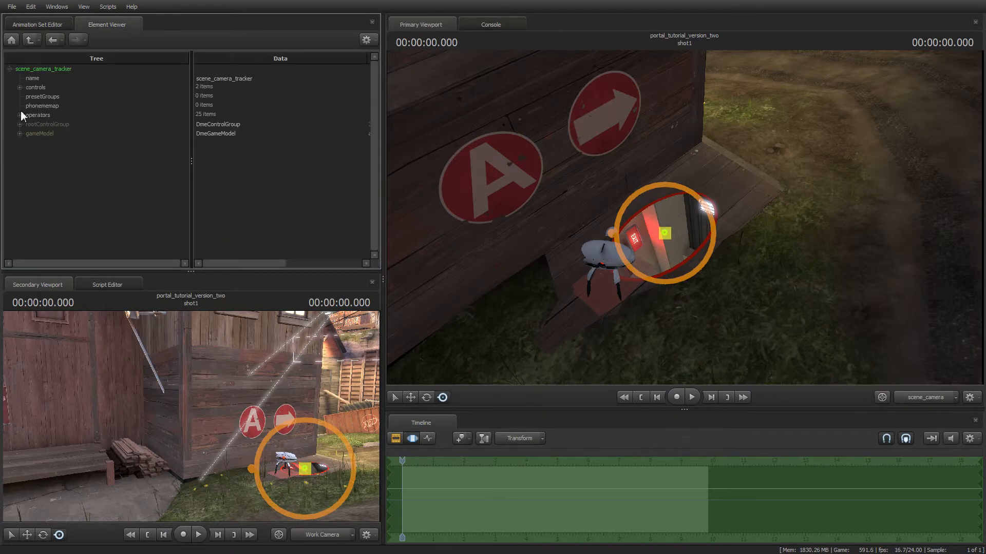
{"action": "left_click", "coordinate": [19, 115]}
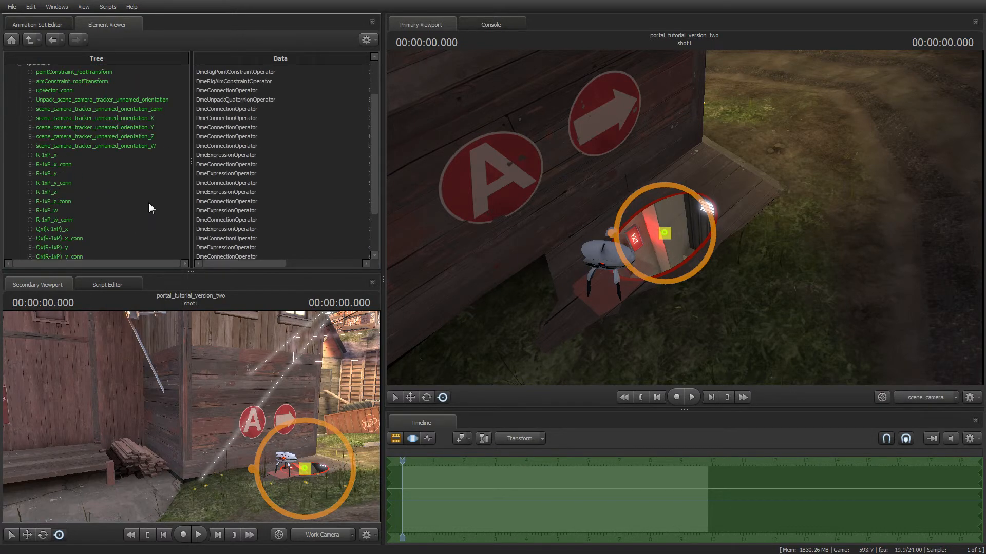